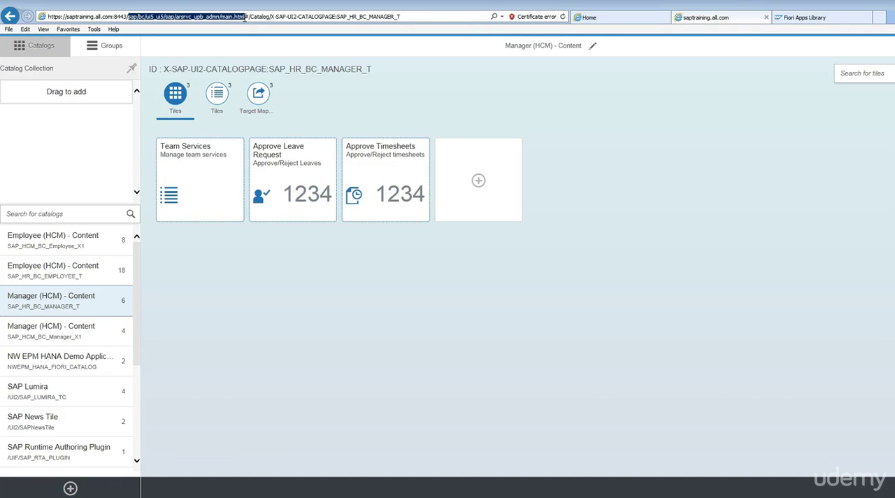
mouse_move(433, 302)
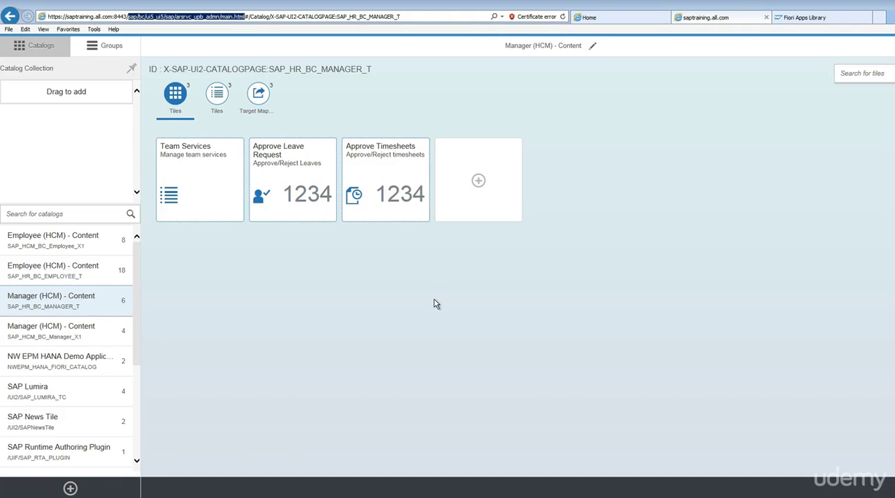
mouse_move(459, 310)
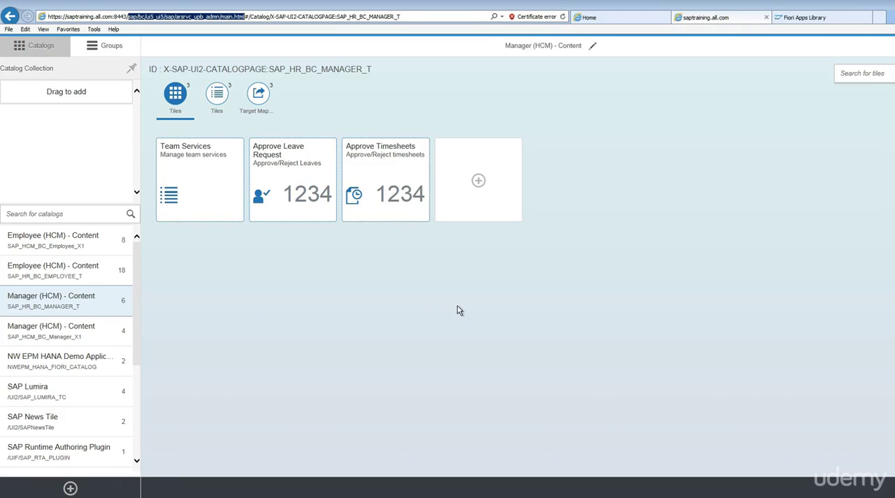
mouse_move(341, 285)
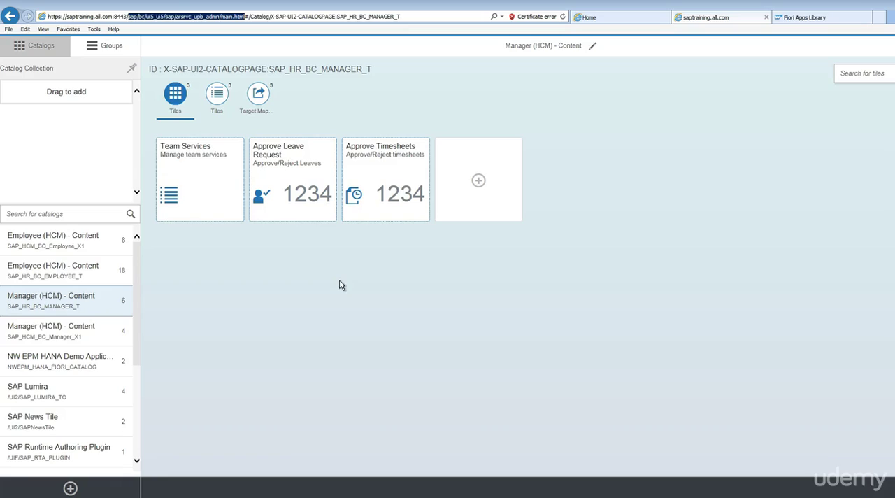
mouse_move(688, 221)
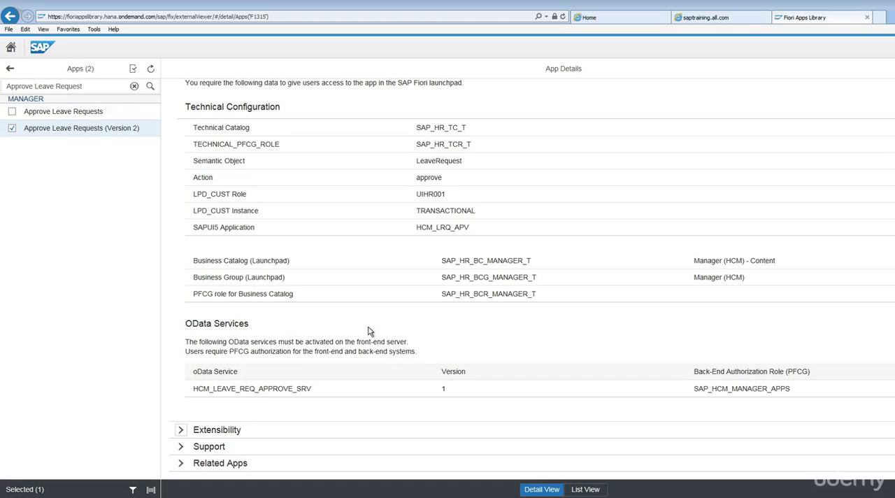
mouse_move(417, 263)
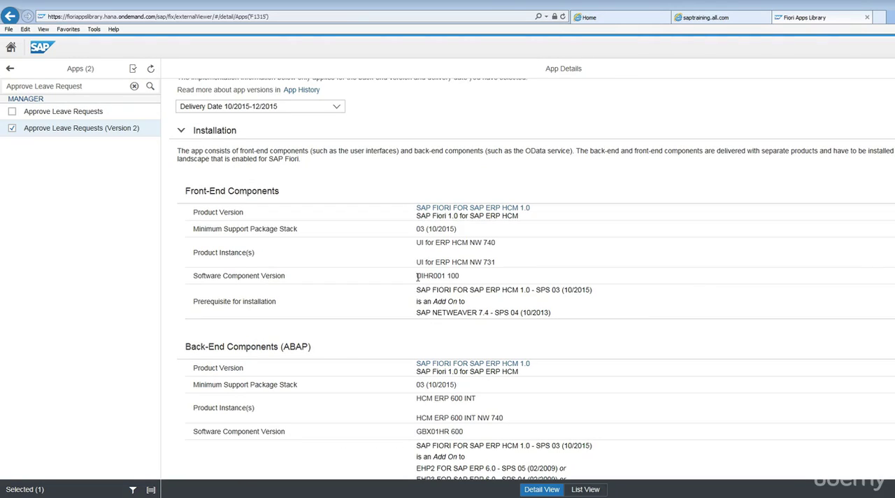
Select the front-end software component version UIHR001 100 in the Installation section
double_click(436, 275)
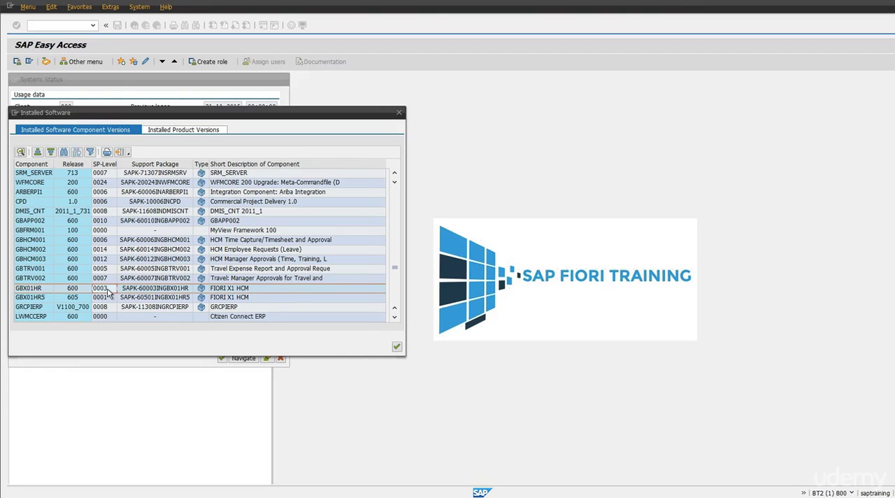
mouse_move(107, 294)
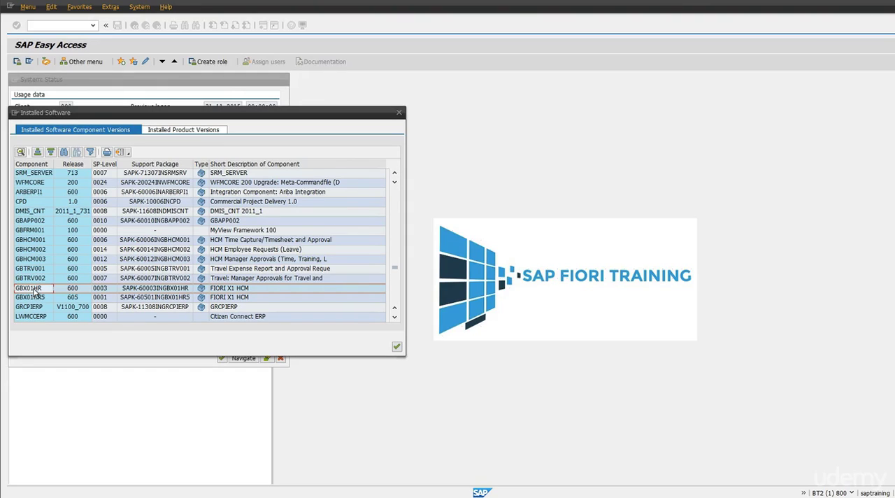
mouse_move(35, 288)
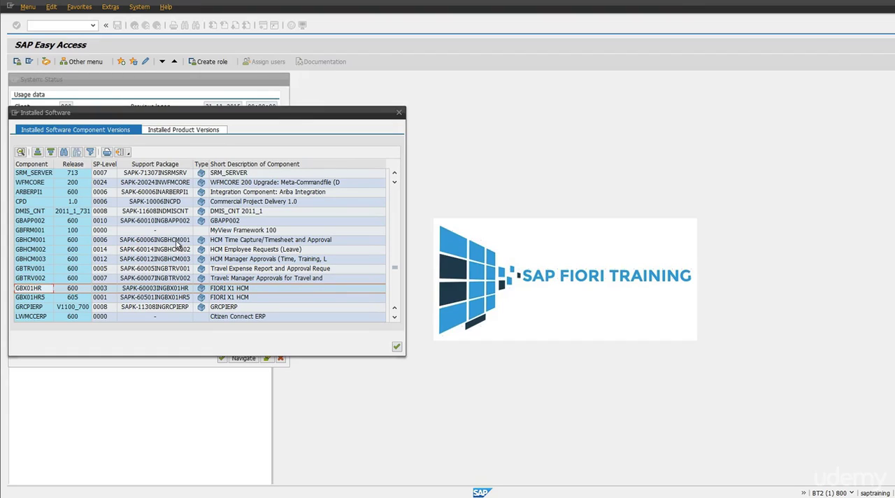
mouse_move(147, 273)
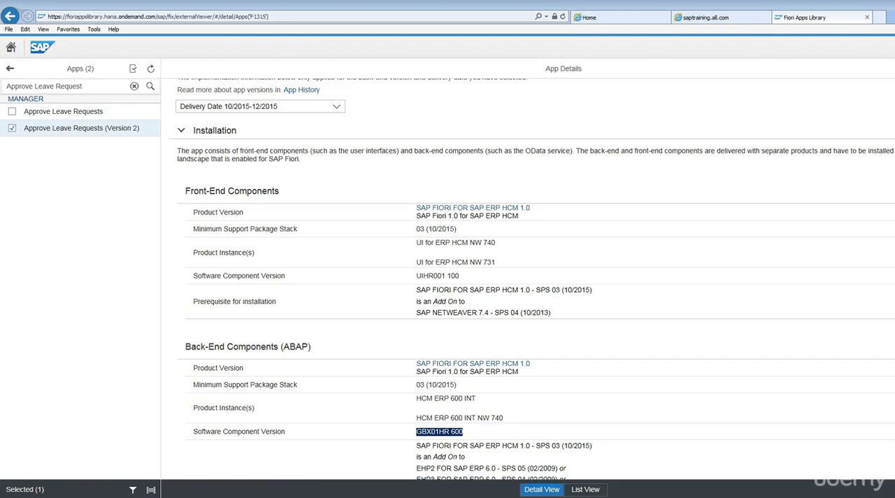
click(706, 17)
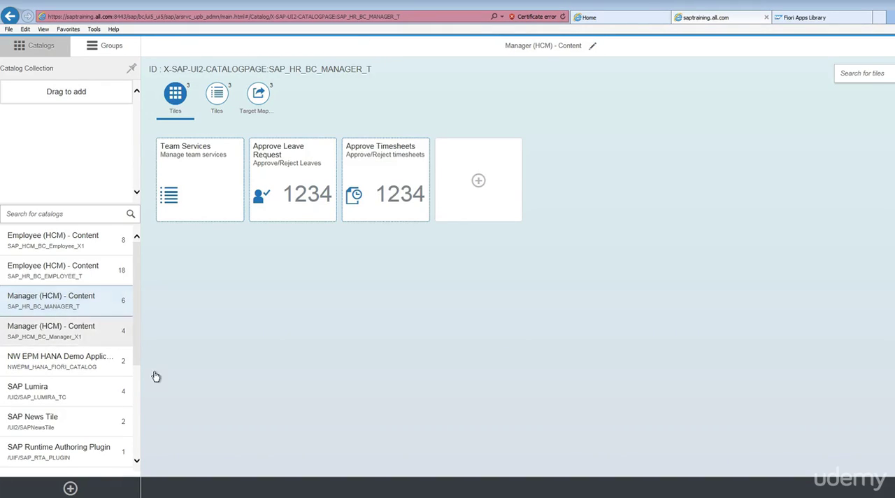
mouse_move(274, 319)
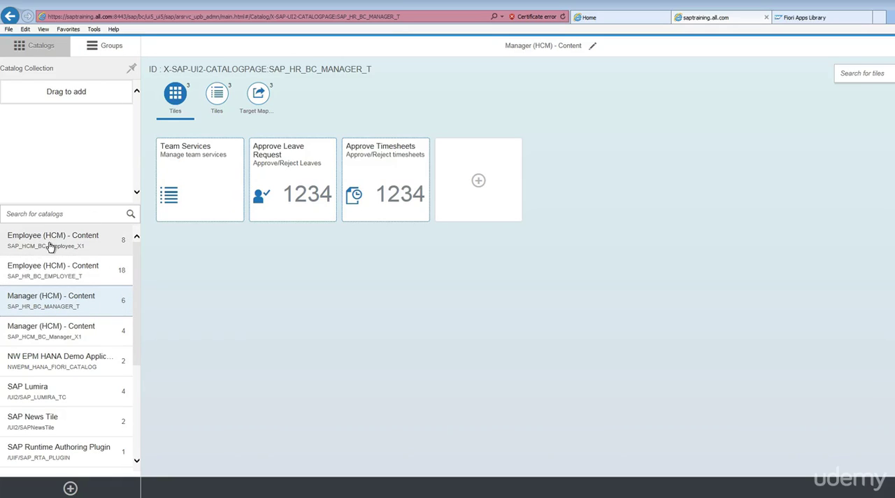
mouse_move(65, 426)
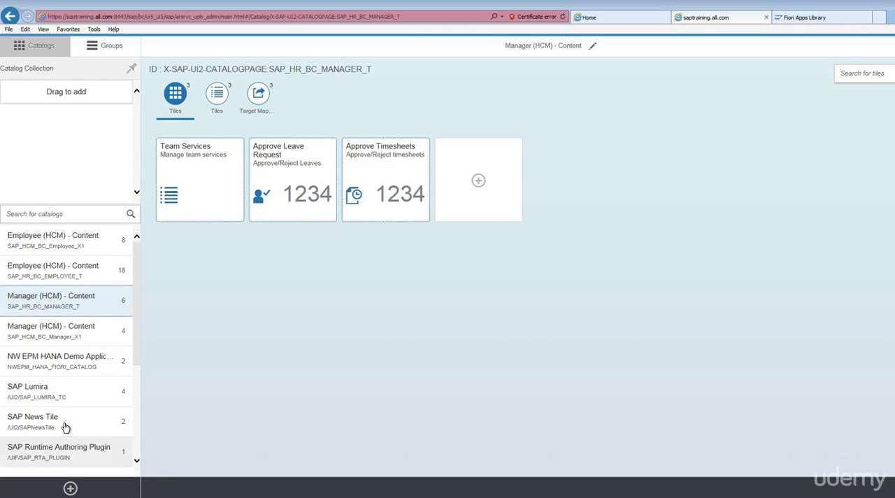
mouse_move(59, 240)
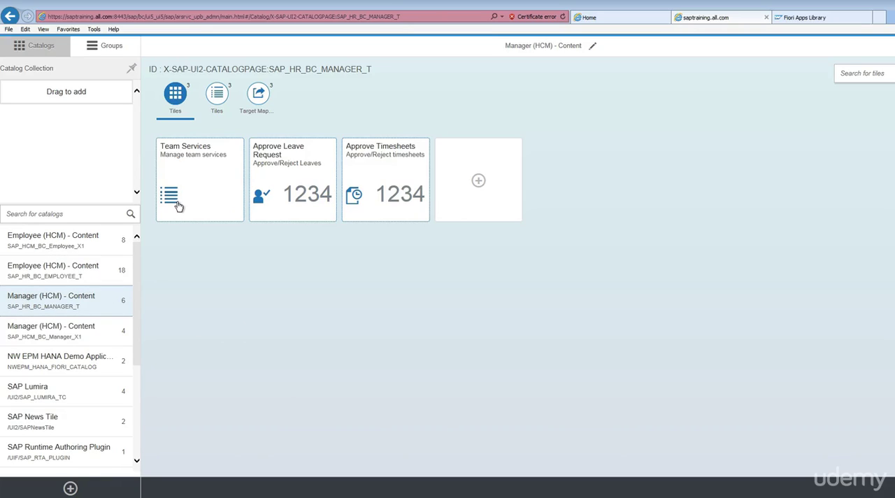
mouse_move(347, 199)
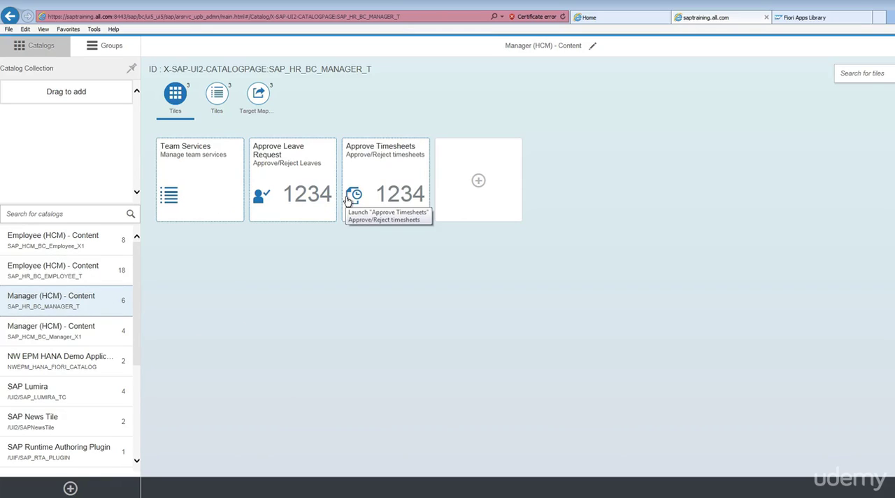
mouse_move(512, 213)
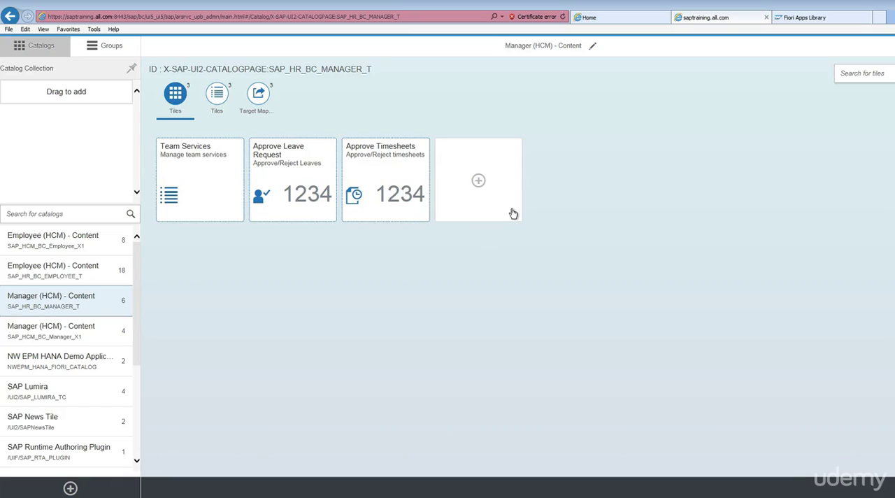
mouse_move(325, 420)
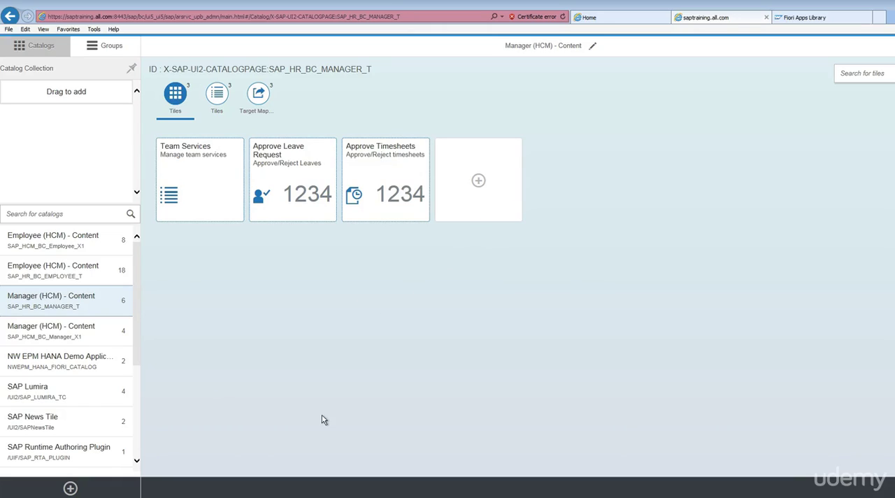
mouse_move(776, 145)
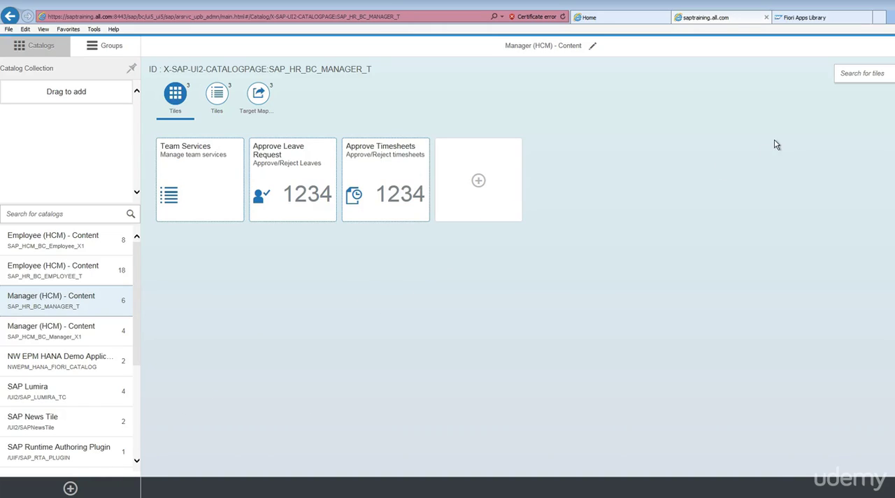
mouse_move(193, 358)
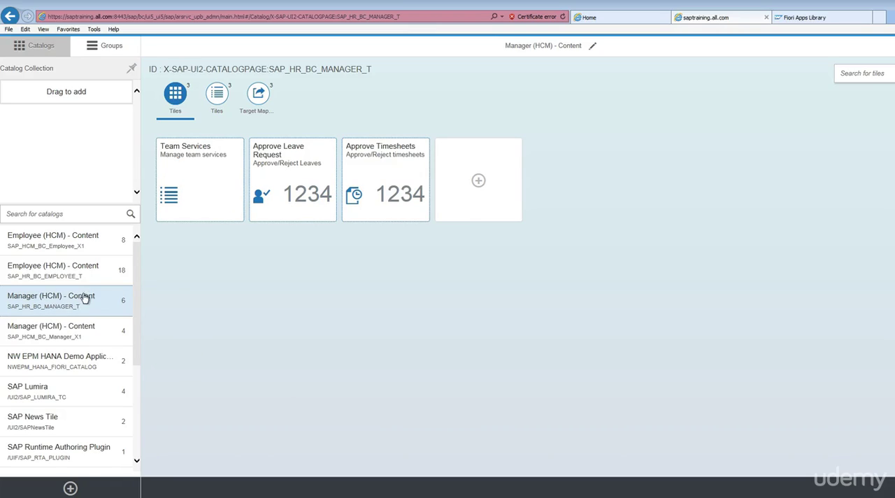
mouse_move(220, 370)
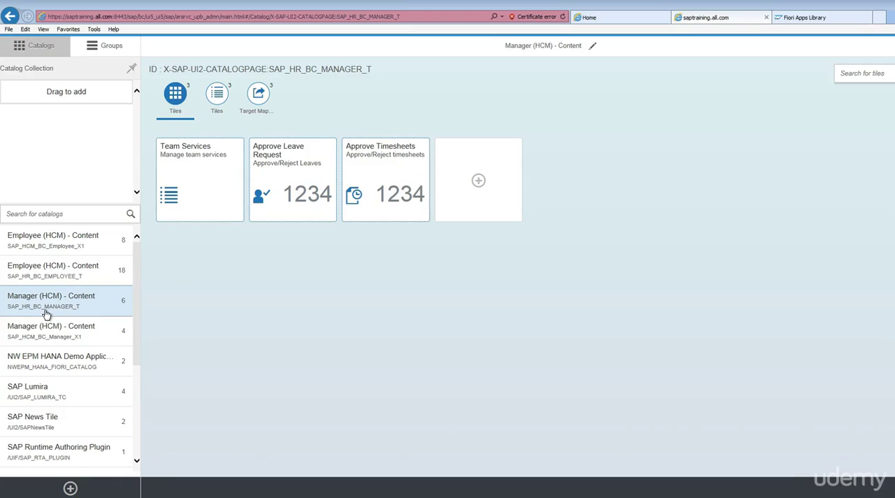
mouse_move(79, 311)
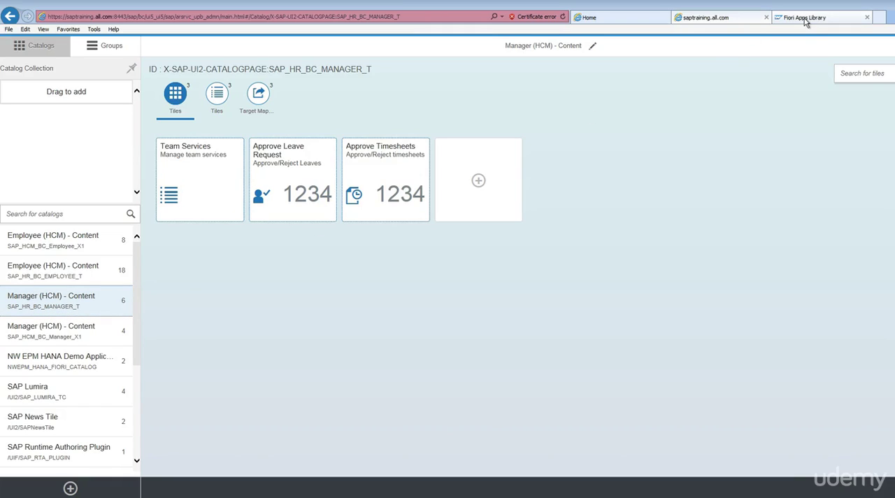
click(823, 17)
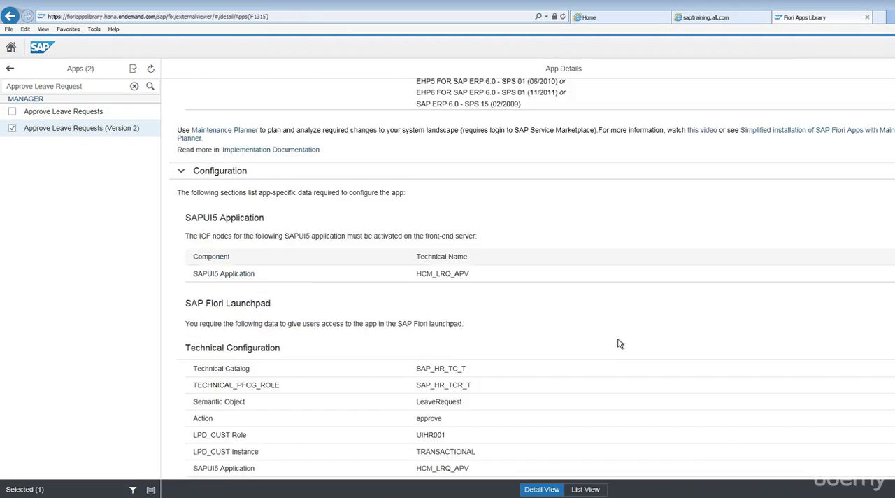
scroll(down, 3)
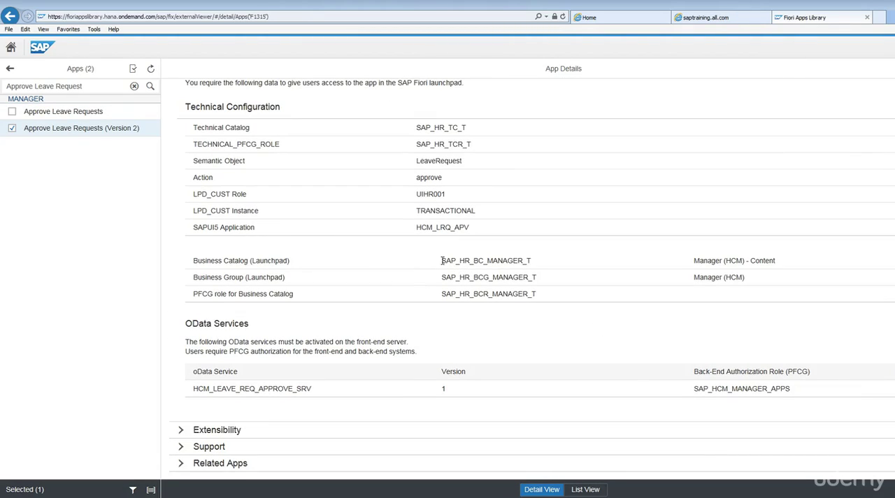
double_click(484, 260)
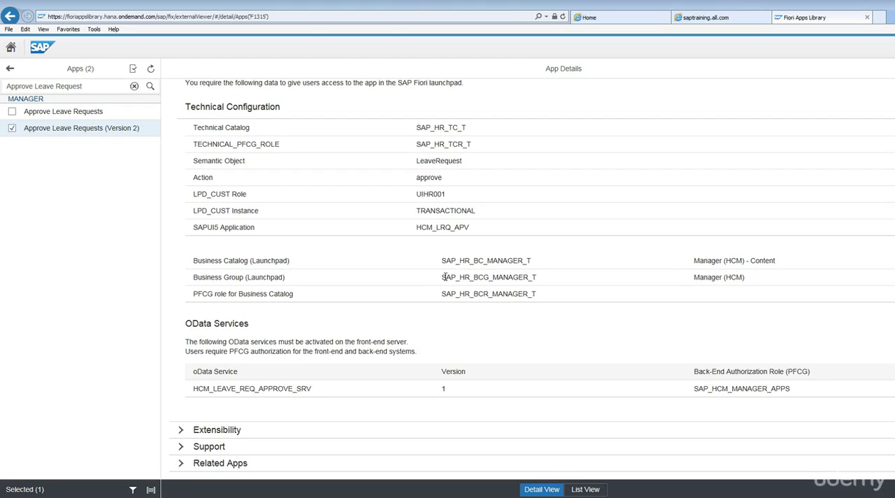
double_click(488, 277)
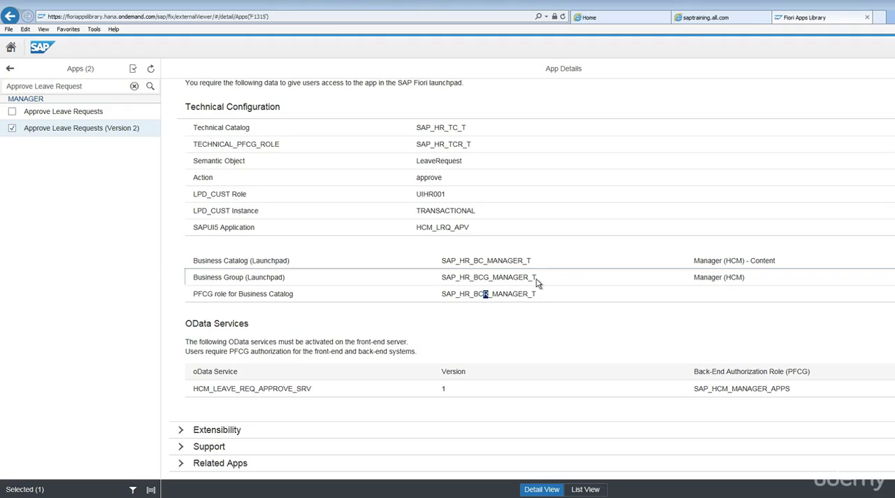
double_click(488, 277)
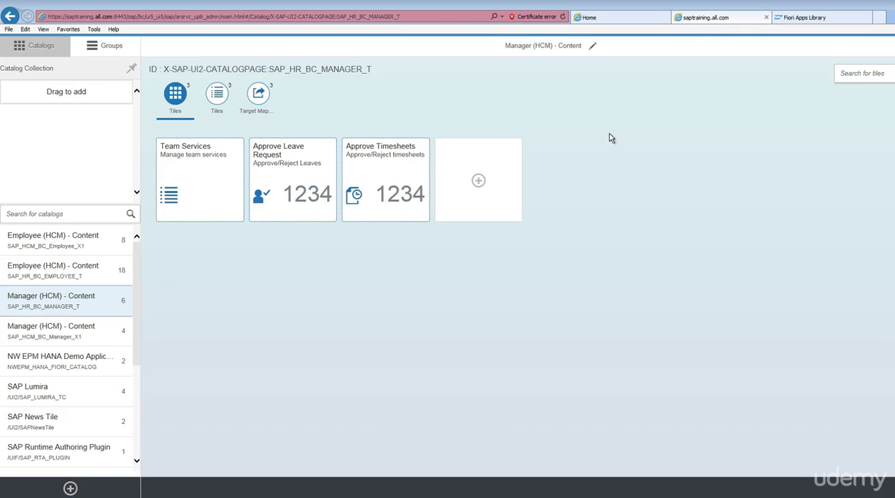
mouse_move(103, 45)
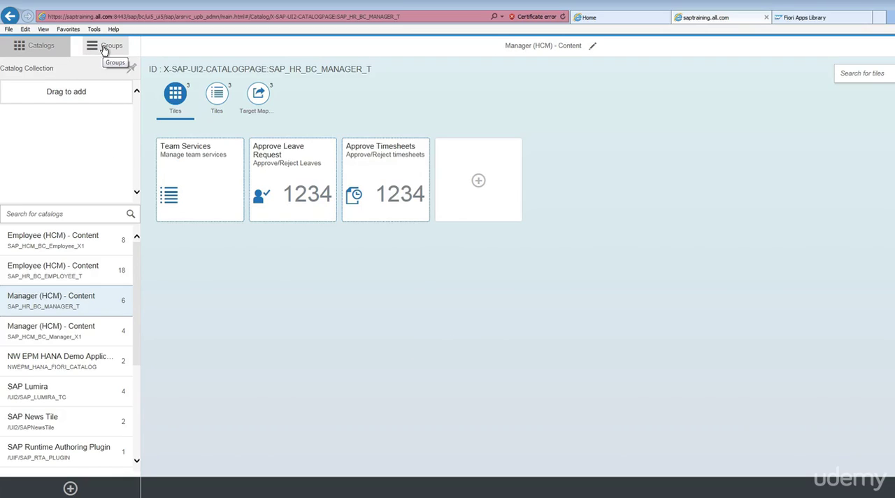
Show the Groups list and select the Manager (HCM) group SAP_HR_BCG_MANAGER_T
click(103, 45)
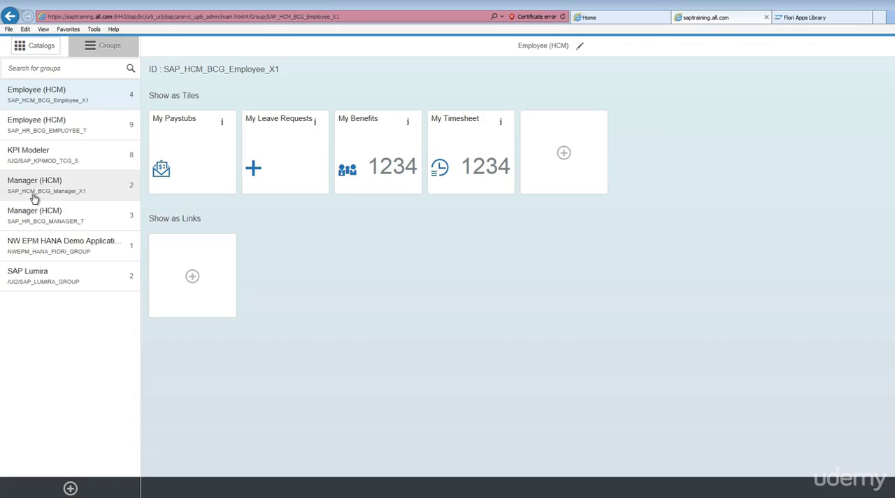
click(34, 184)
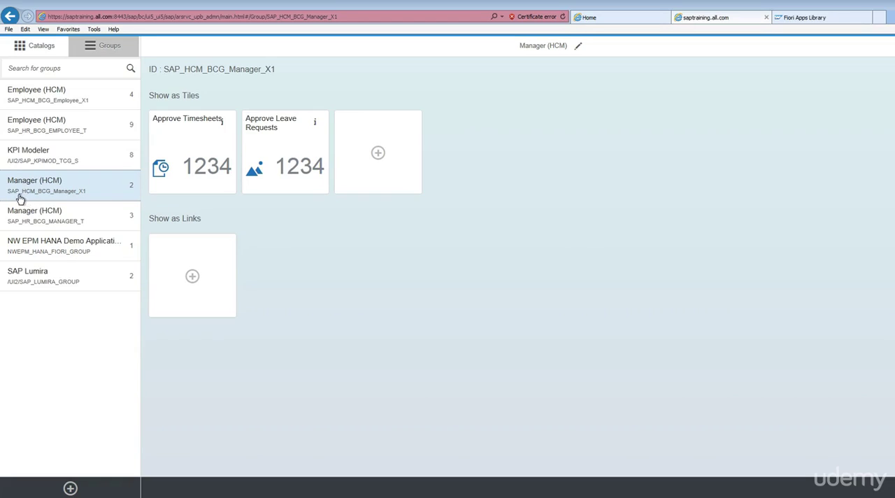
click(45, 215)
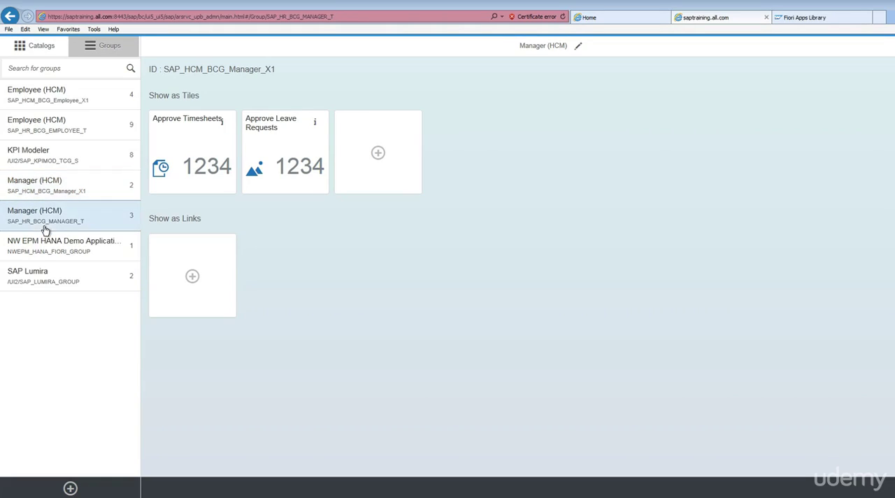
click(44, 215)
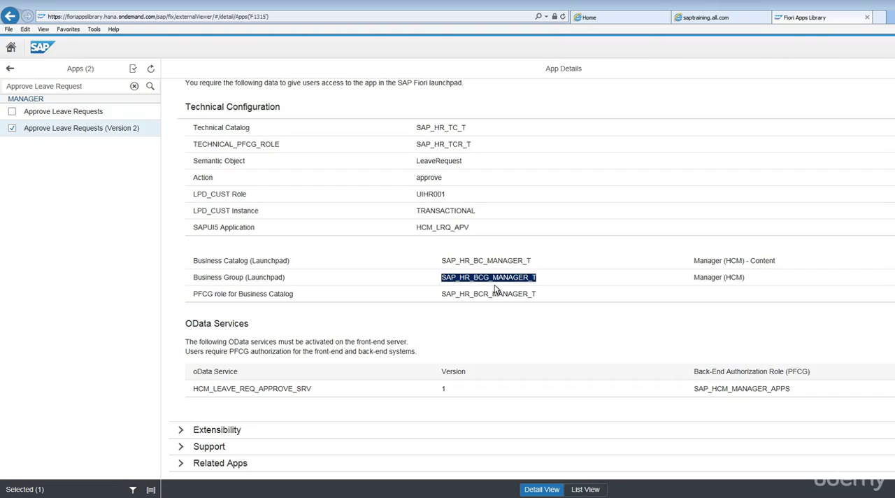
mouse_move(439, 300)
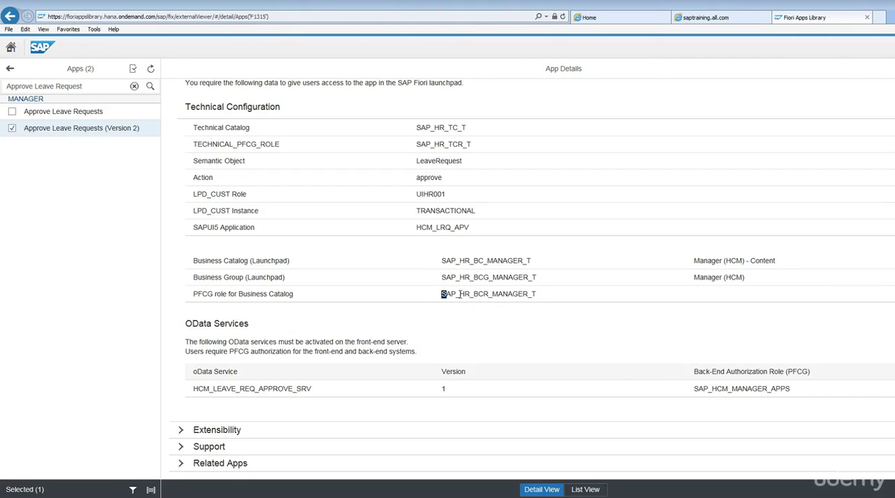
double_click(488, 293)
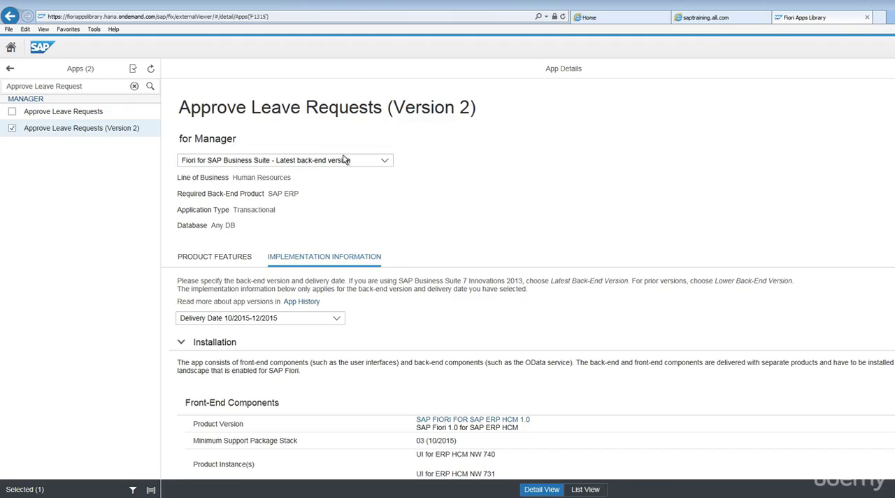
mouse_move(430, 187)
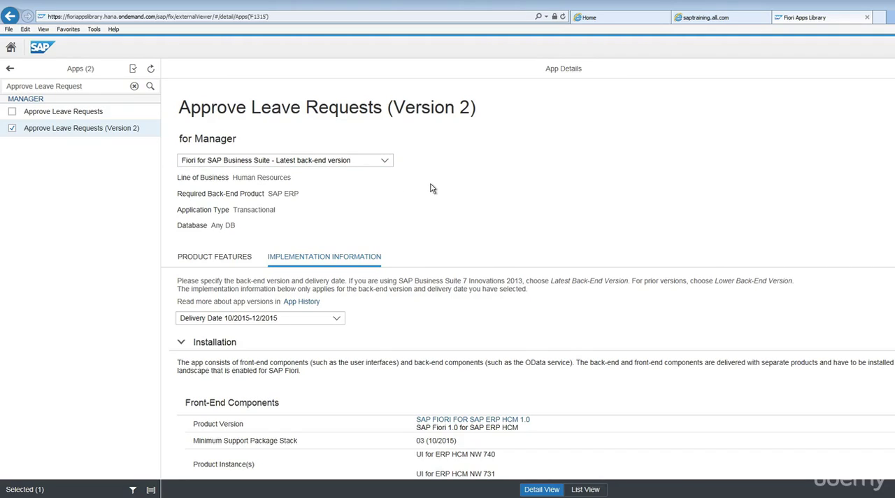
scroll(down, 3)
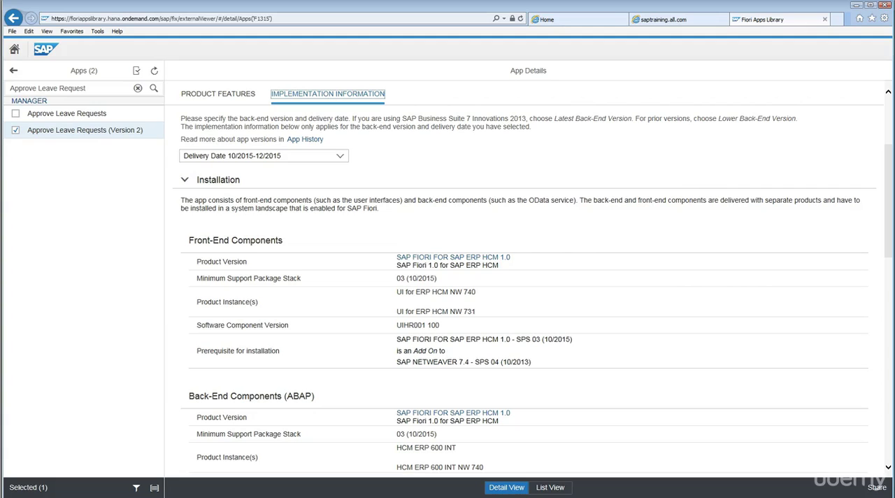
mouse_move(552, 414)
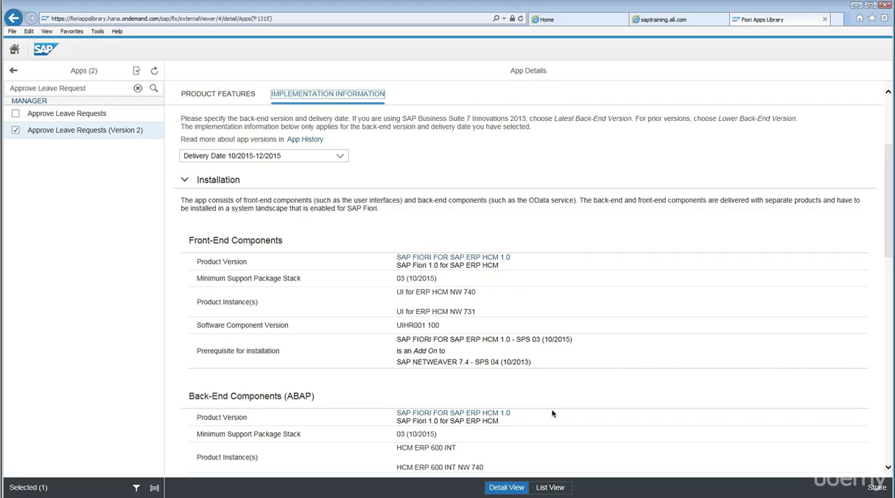
mouse_move(538, 419)
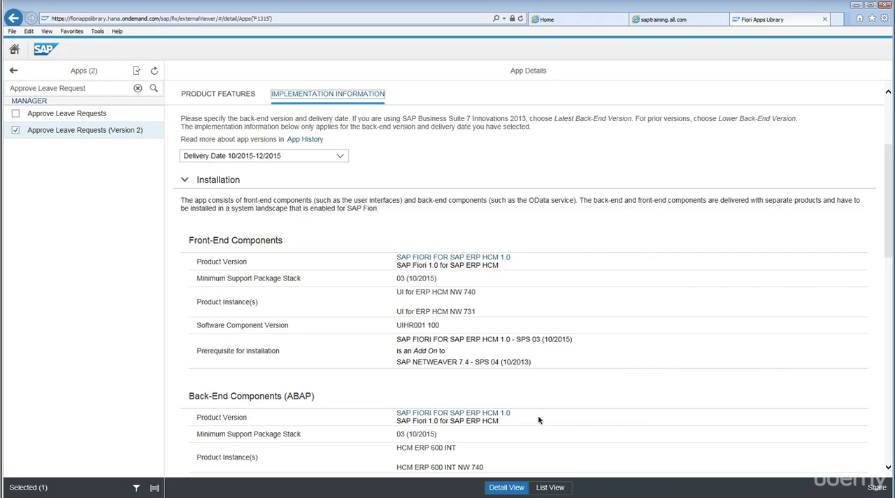
scroll(down, 3)
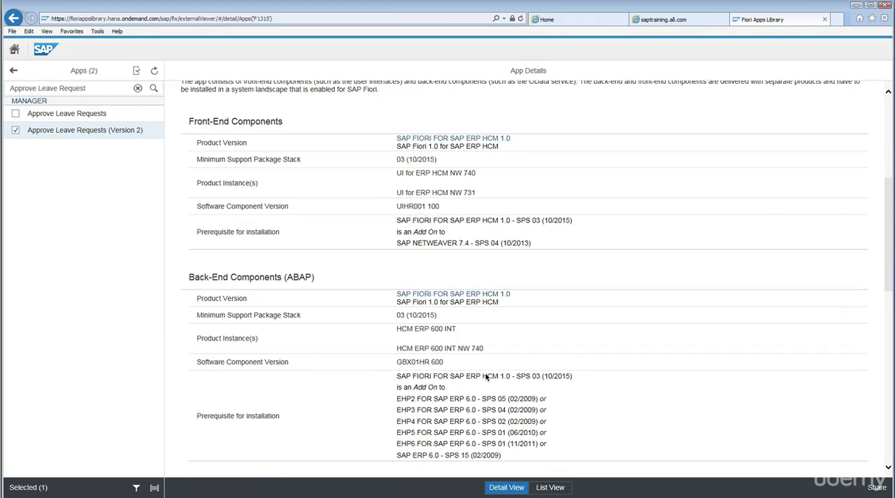
scroll(down, 3)
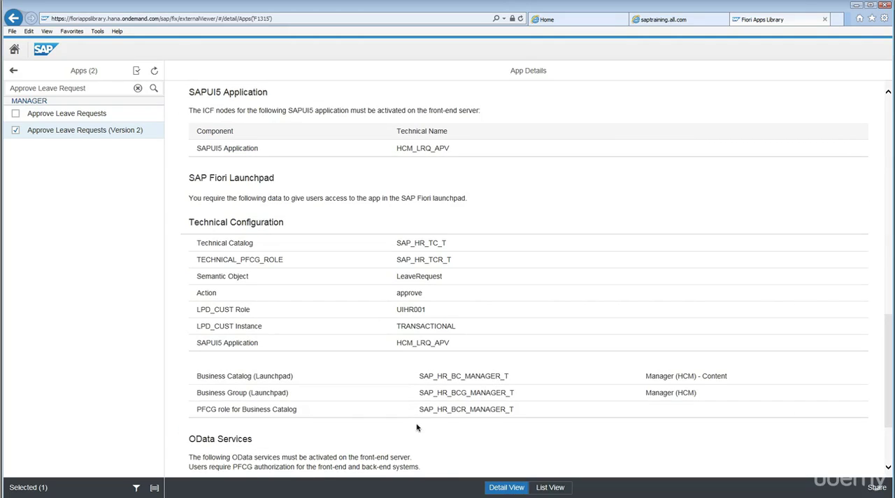
mouse_move(422, 411)
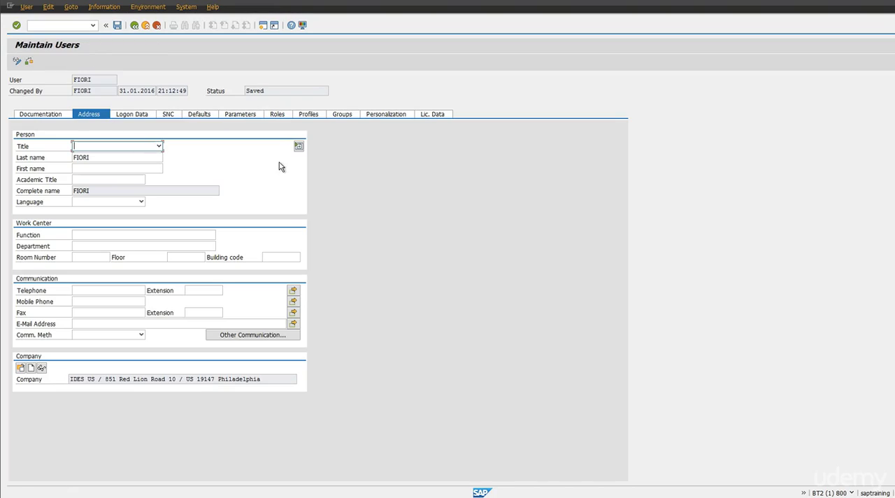
Add role SAP_HR_BCR_MANAGER_T on the user's Roles tab and save the user record
click(277, 115)
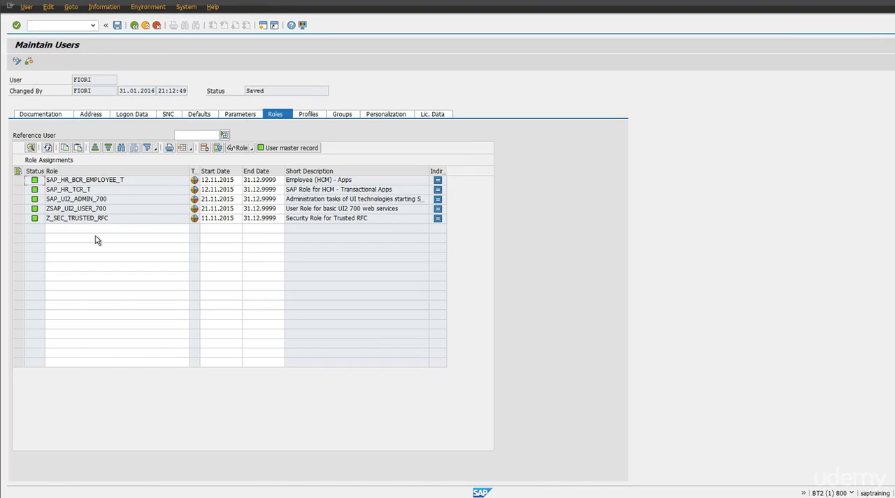
text(SAP_HR_BCR_MANAGER_T)
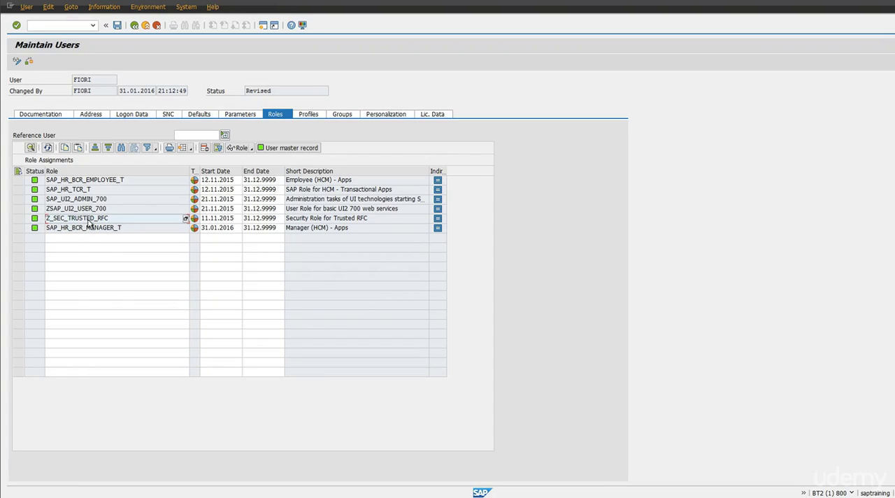
mouse_move(126, 253)
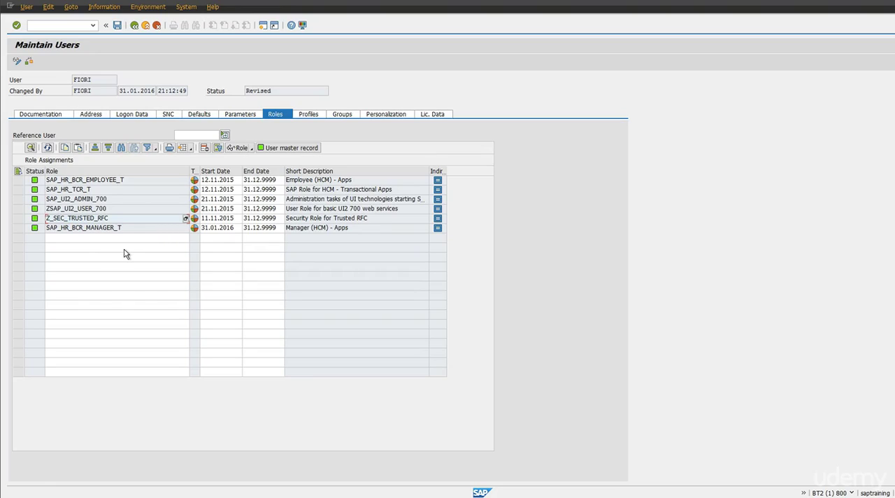
mouse_move(103, 235)
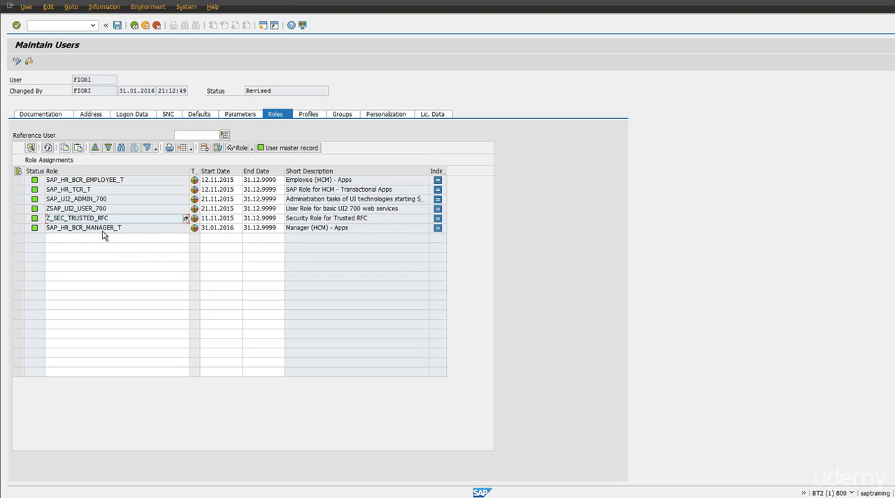
mouse_move(128, 235)
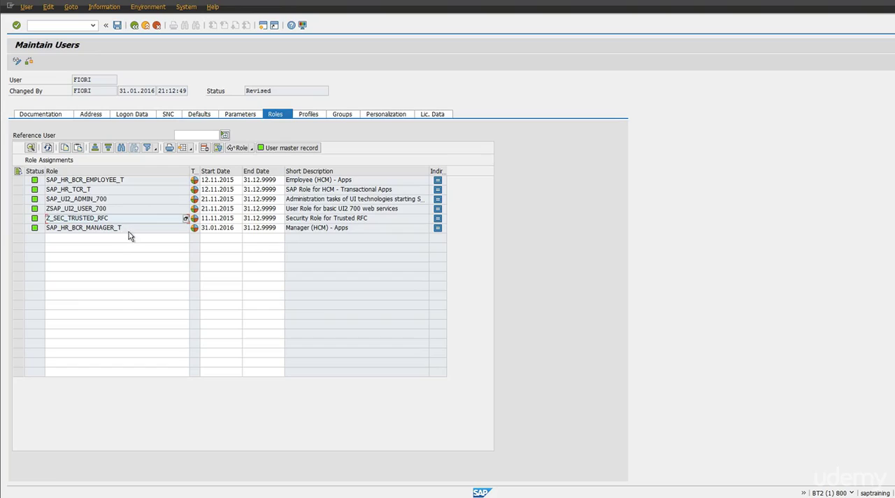
mouse_move(123, 232)
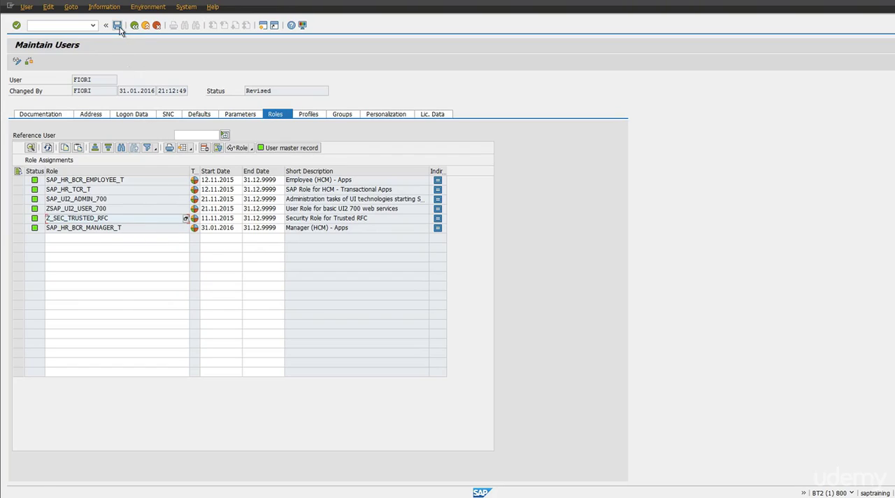
click(117, 25)
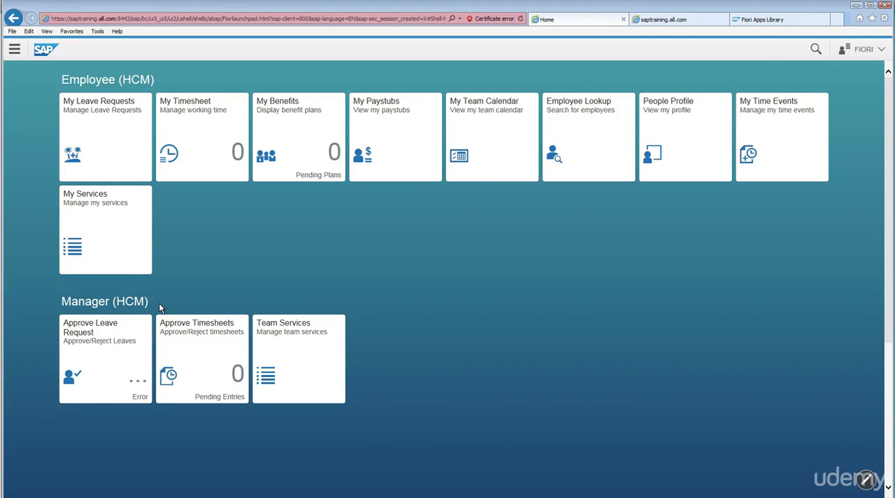
mouse_move(129, 402)
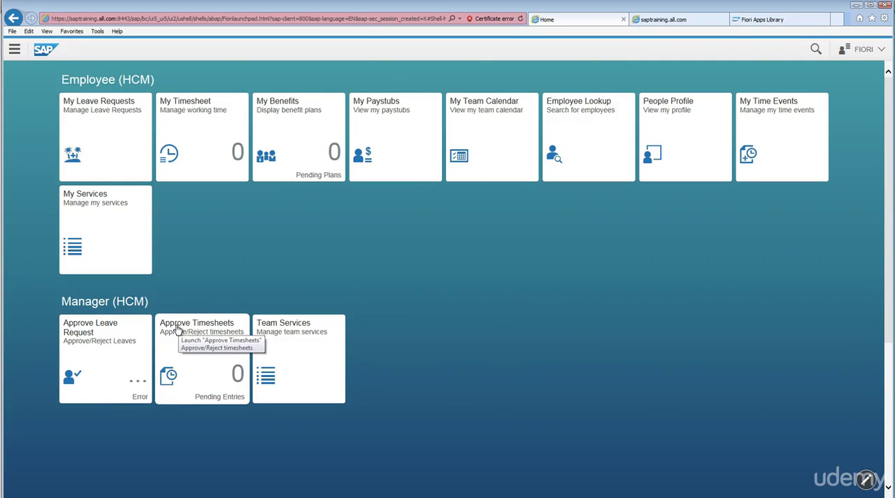
mouse_move(352, 338)
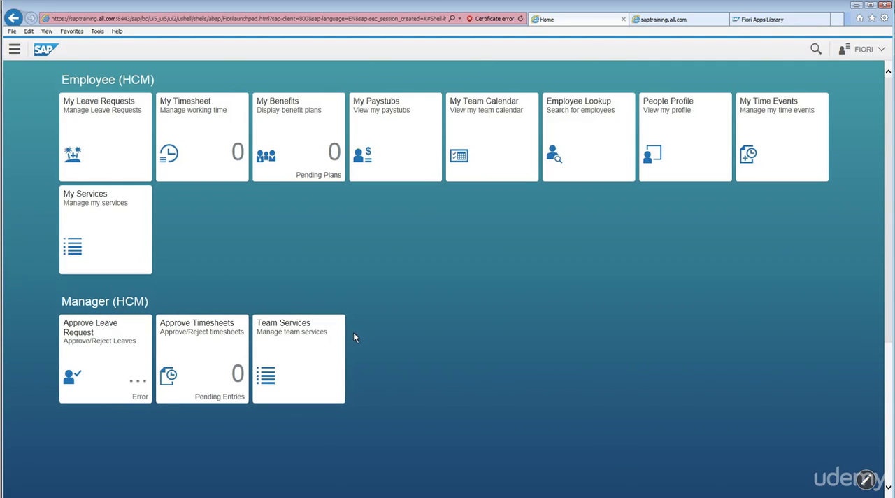
mouse_move(327, 425)
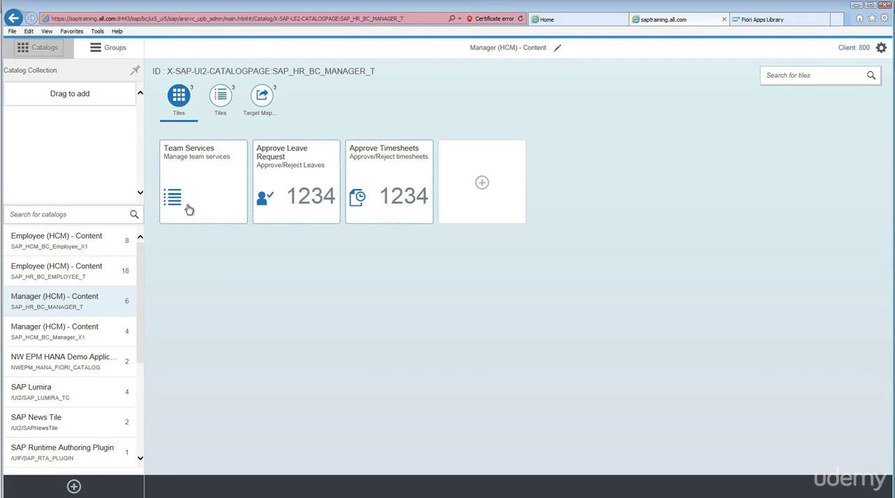
mouse_move(376, 241)
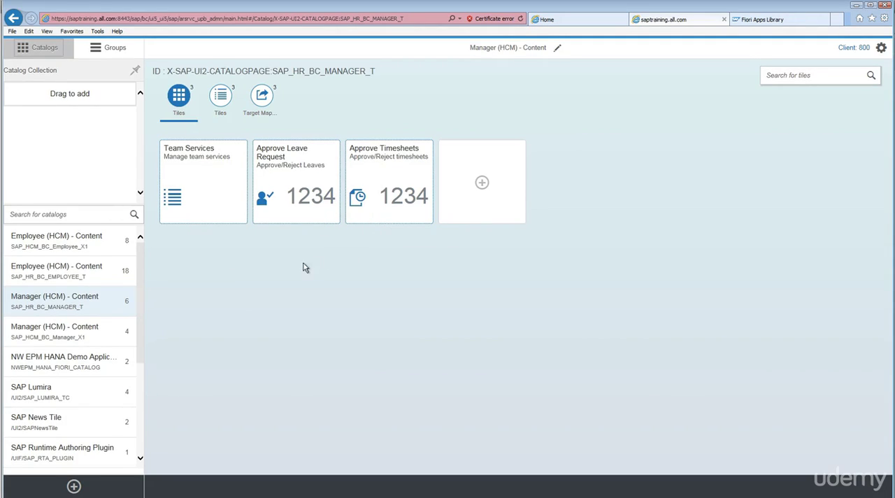
mouse_move(584, 56)
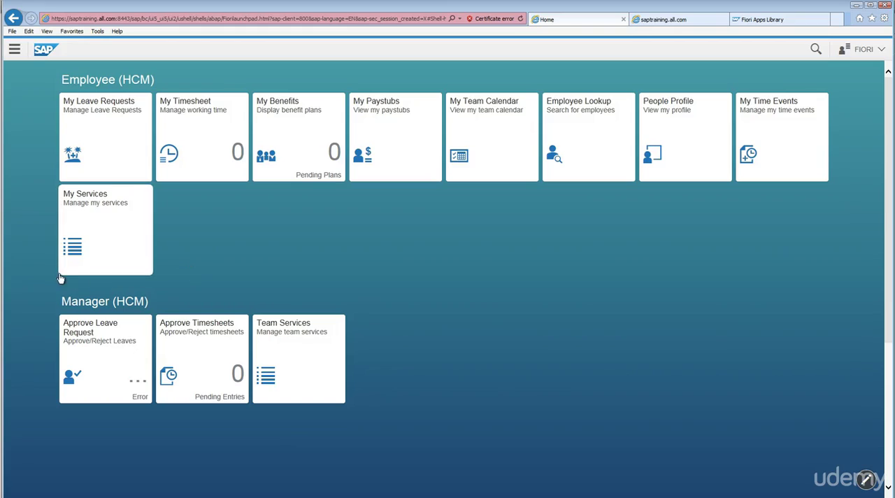
mouse_move(345, 455)
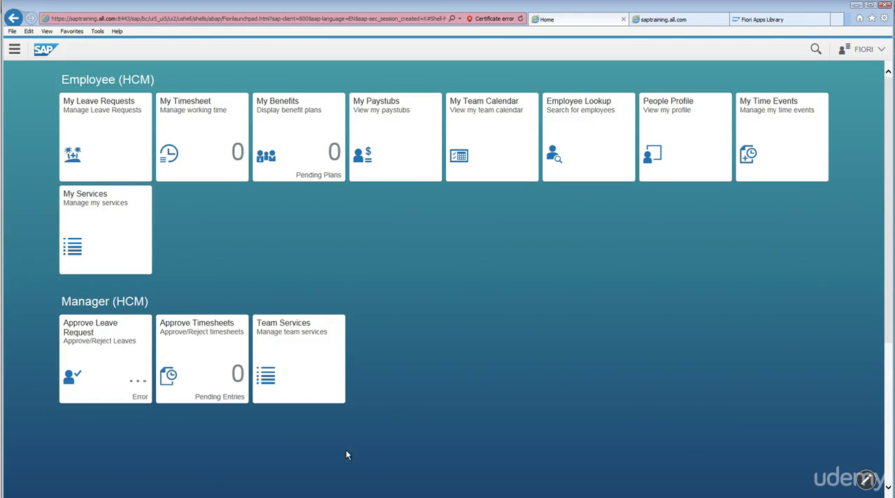
mouse_move(441, 401)
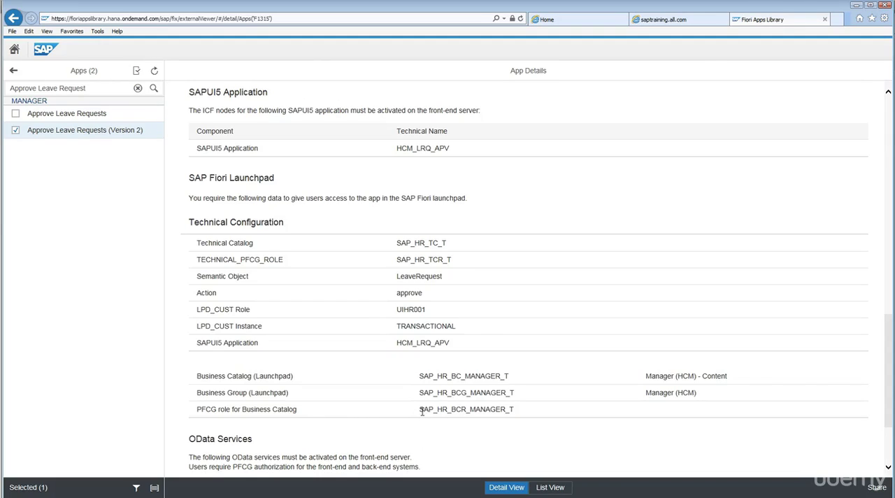
Select the PFCG role SAP_HR_BCR_MANAGER_T in the technical configuration and scroll further down
double_click(464, 408)
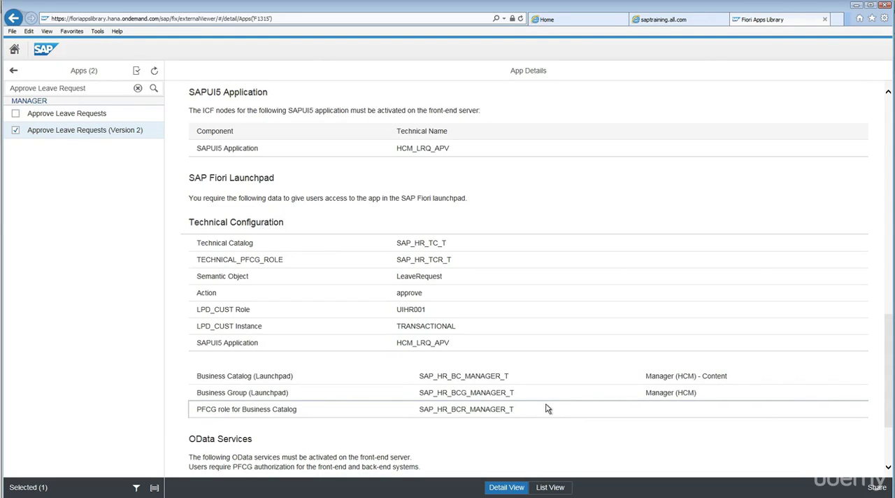
scroll(down, 3)
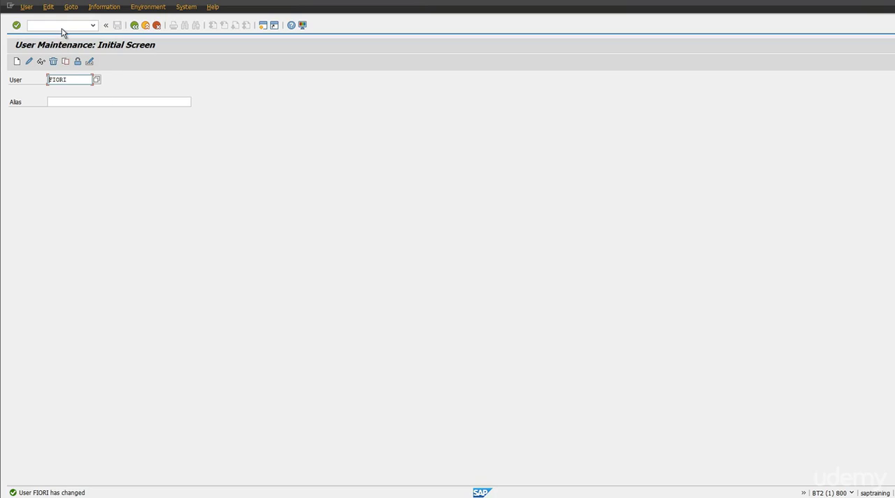
Run the service maintenance transaction and execute it filtered on service name LEAVE_REQ_APPROVE_SRV
text(/nsu)
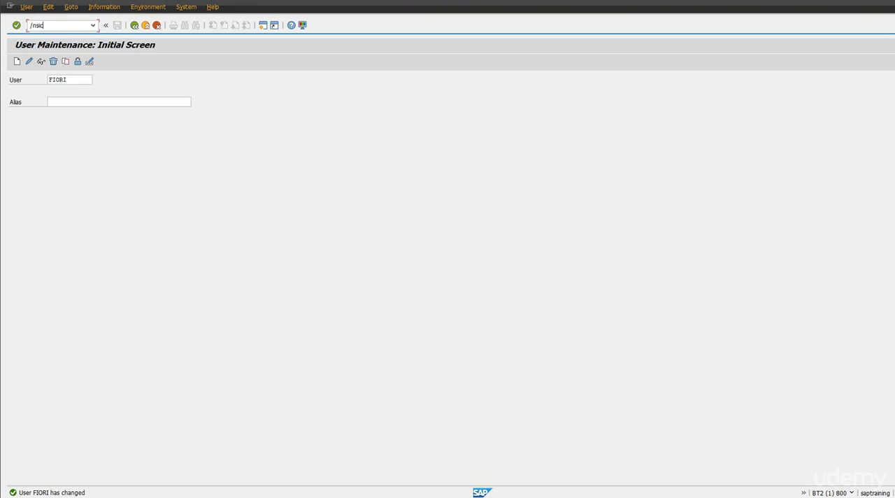
key(Enter)
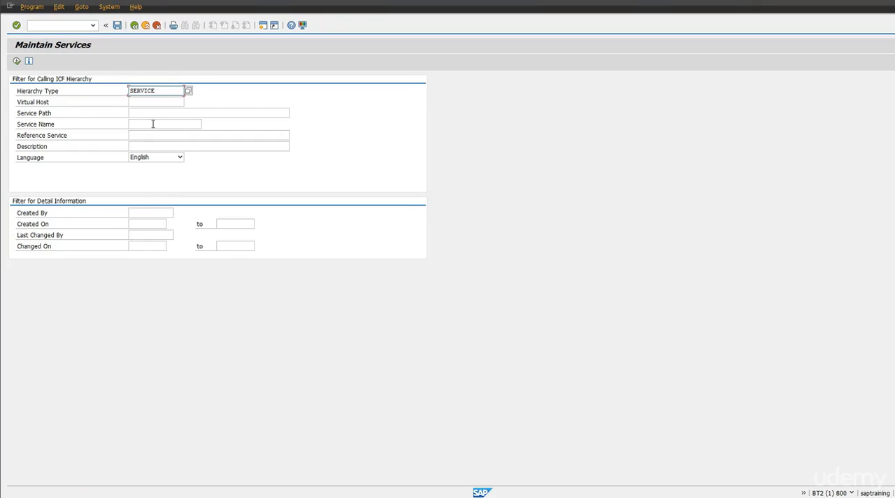
text(LEAVE_REQ_APPROVE_SRV)
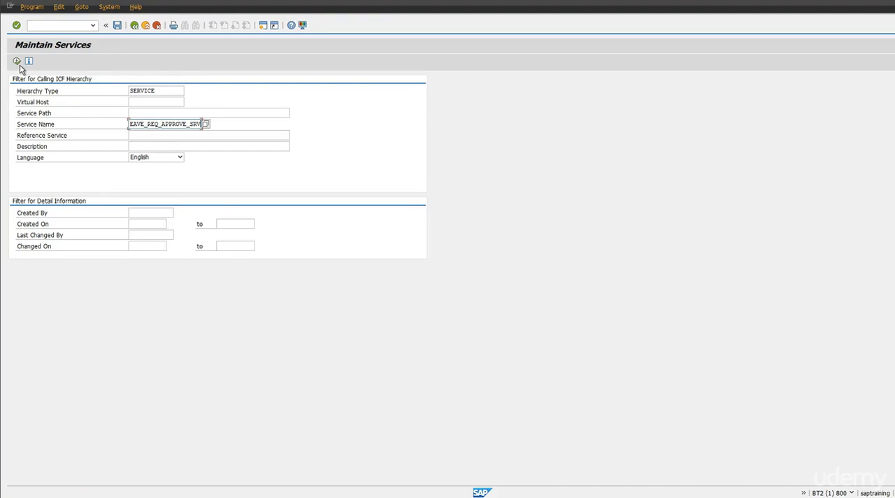
click(17, 61)
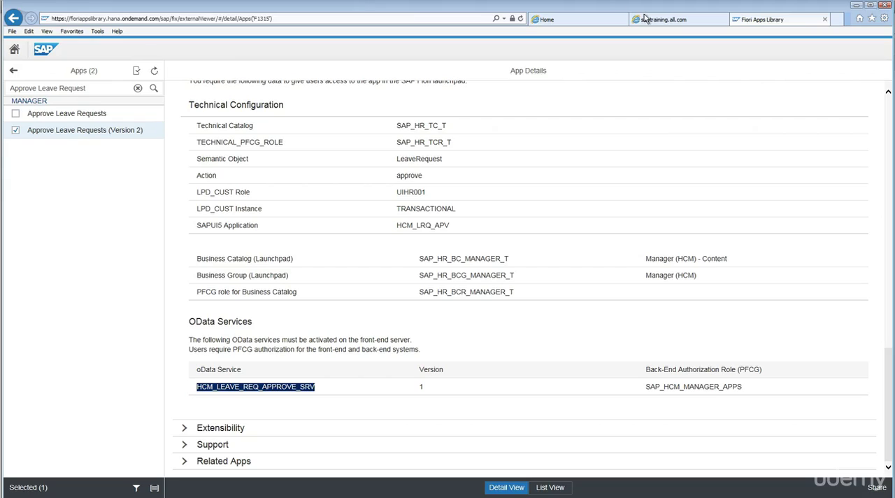
mouse_move(559, 20)
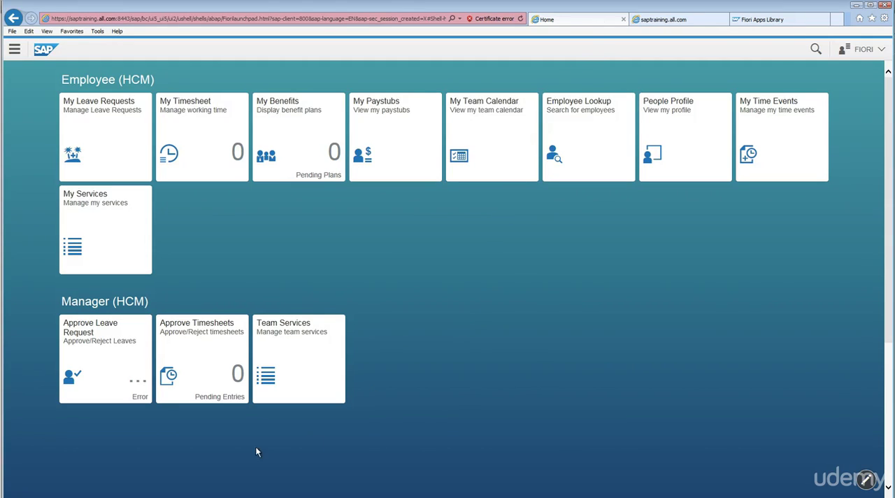
mouse_move(133, 397)
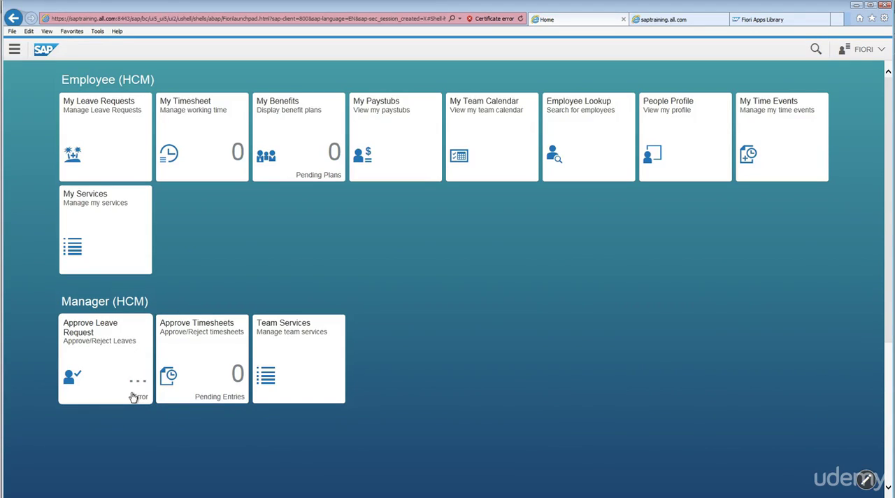
mouse_move(198, 394)
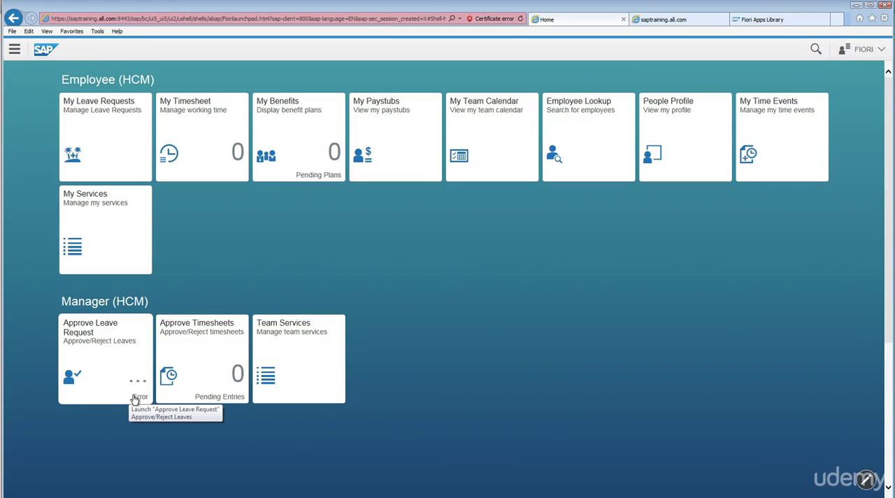
mouse_move(137, 397)
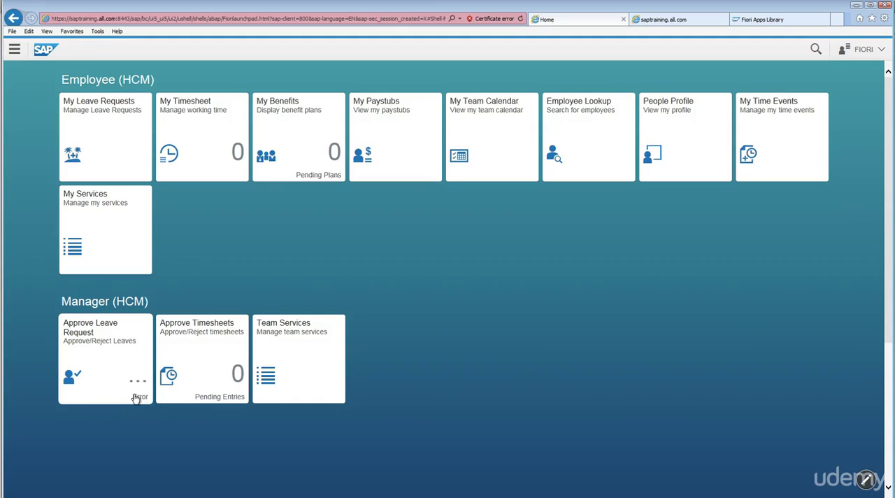
mouse_move(440, 417)
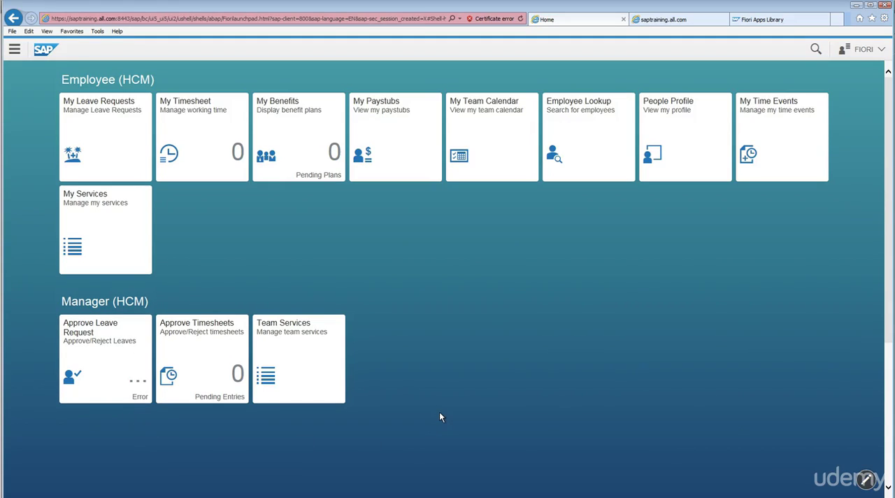
mouse_move(112, 394)
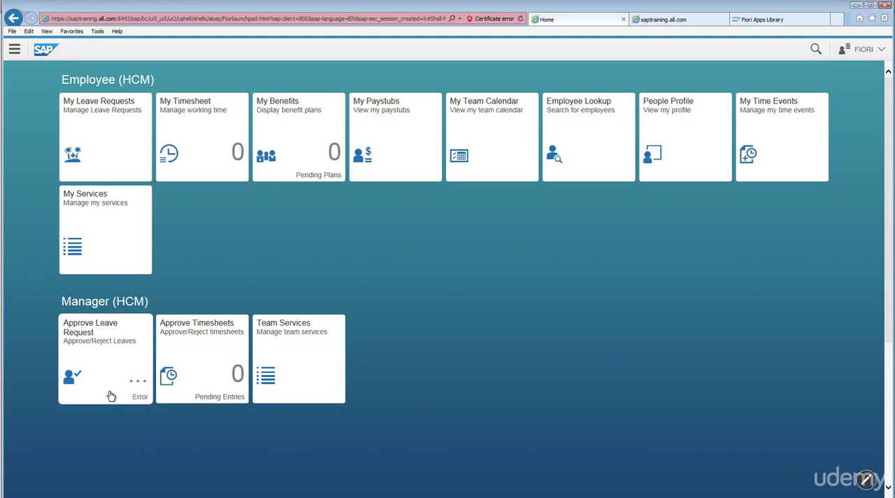
mouse_move(112, 394)
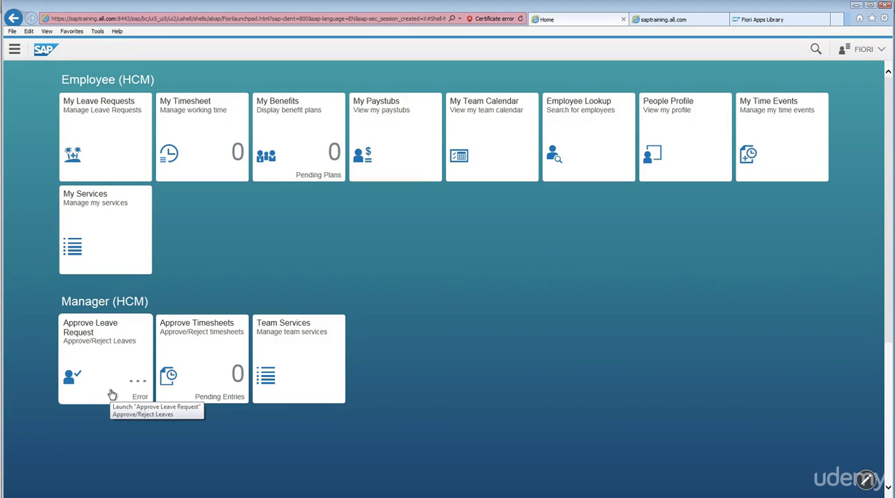
mouse_move(134, 400)
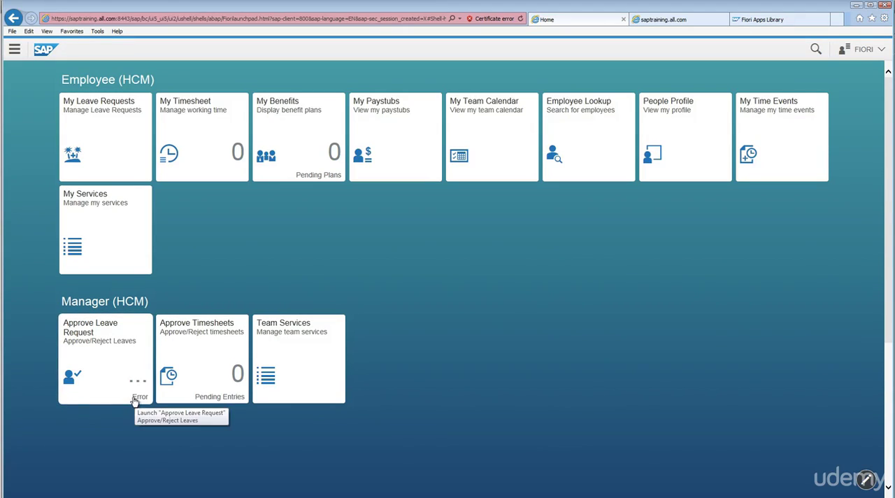
mouse_move(282, 453)
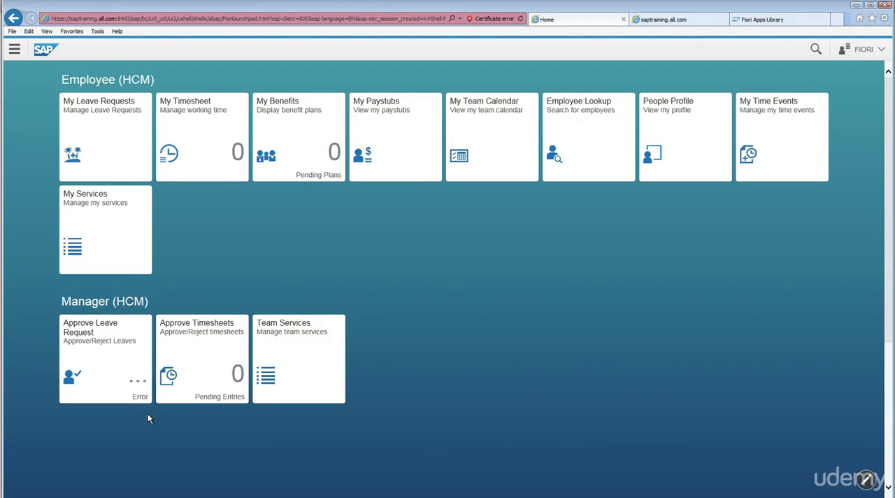
mouse_move(245, 256)
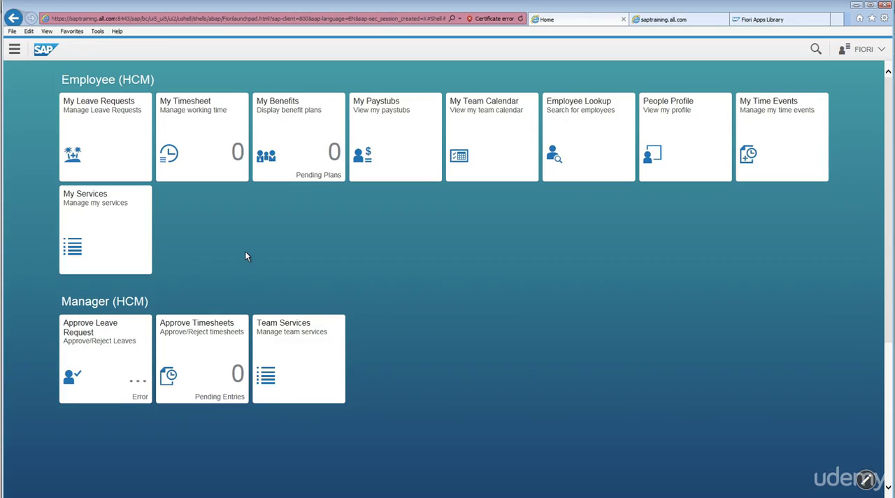
mouse_move(226, 236)
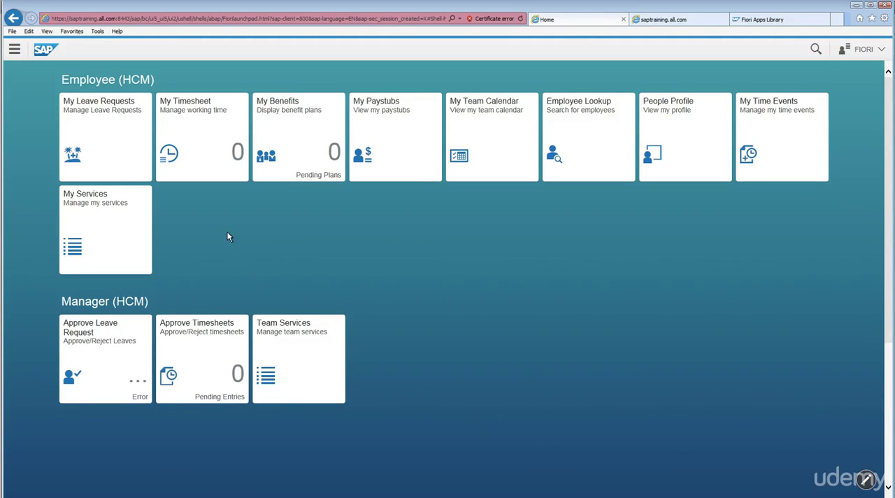
mouse_move(240, 183)
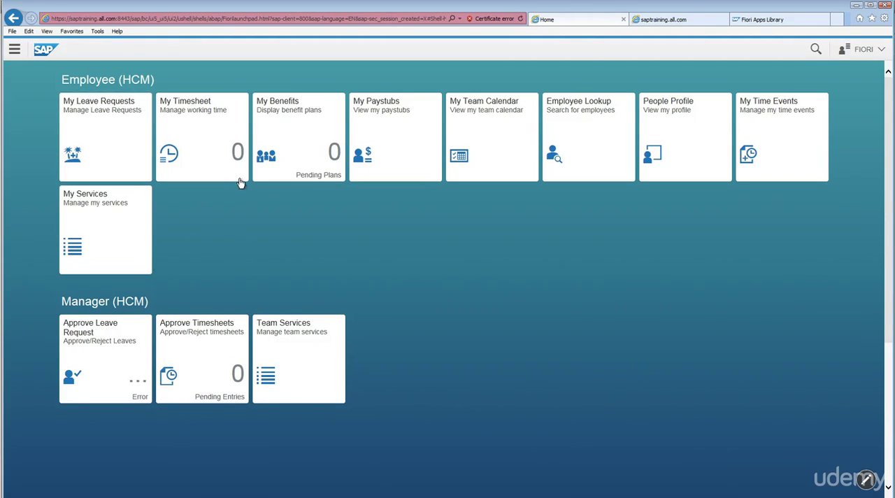
mouse_move(329, 155)
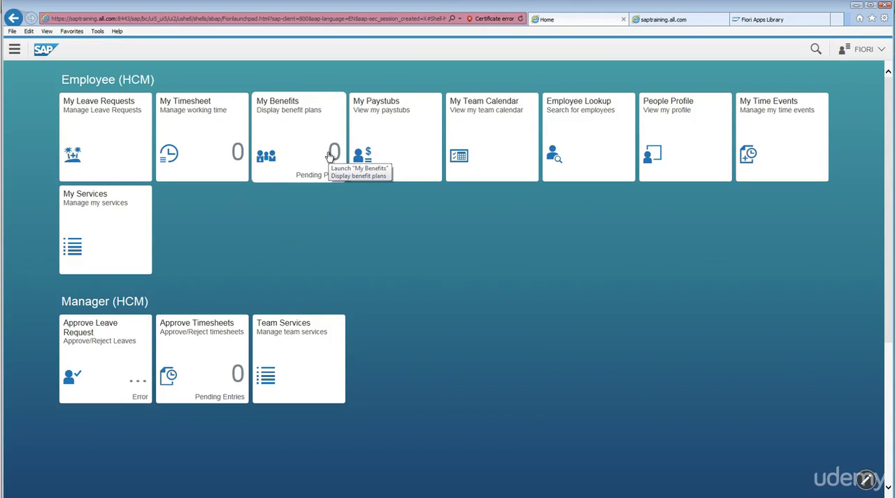
mouse_move(282, 244)
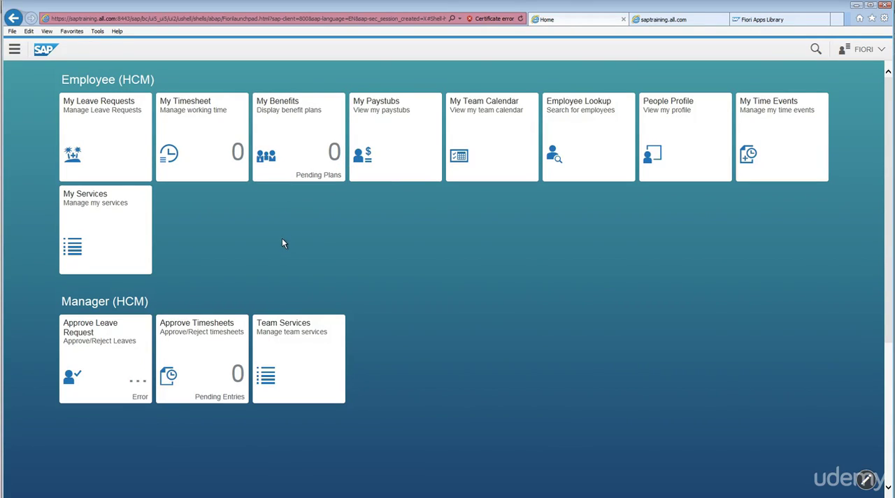
mouse_move(105, 231)
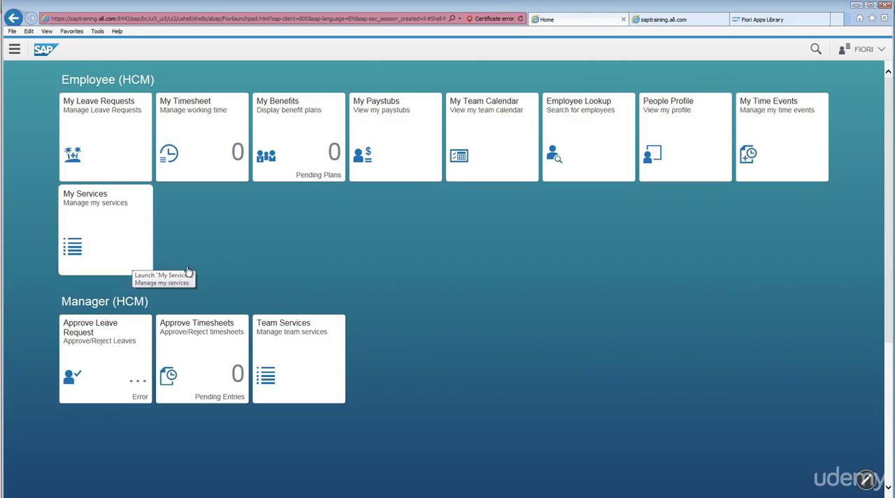
mouse_move(394, 153)
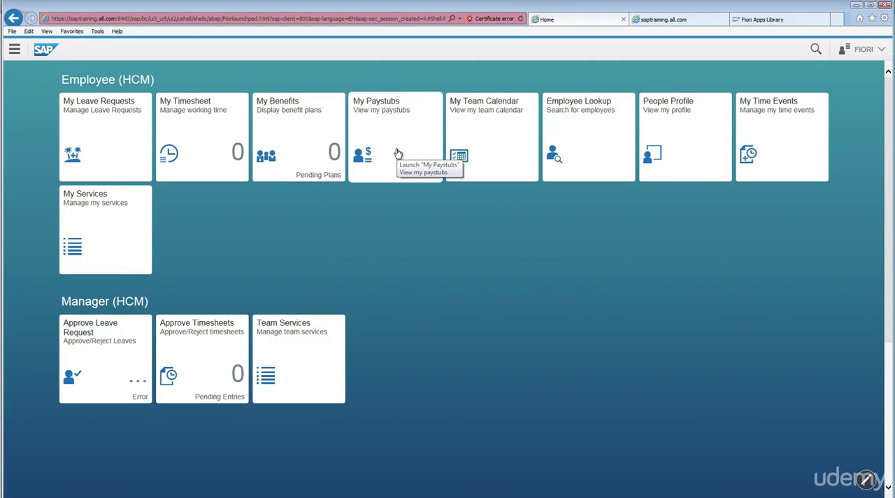
mouse_move(231, 207)
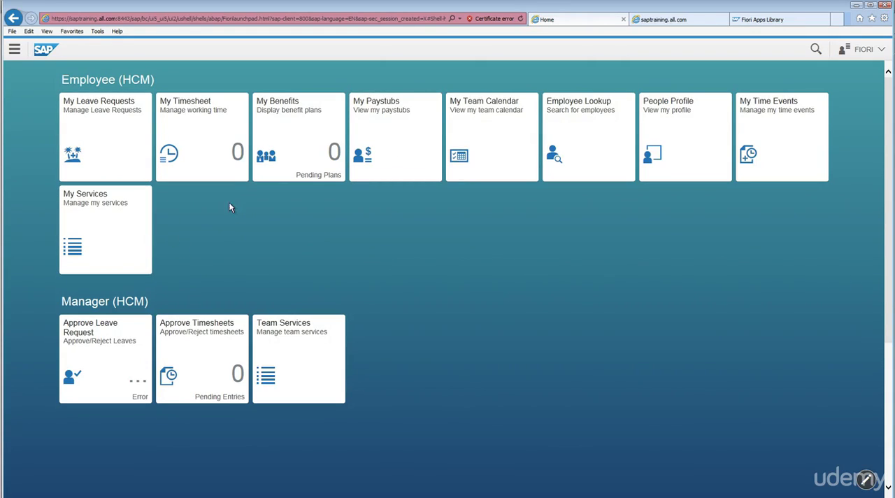
mouse_move(254, 255)
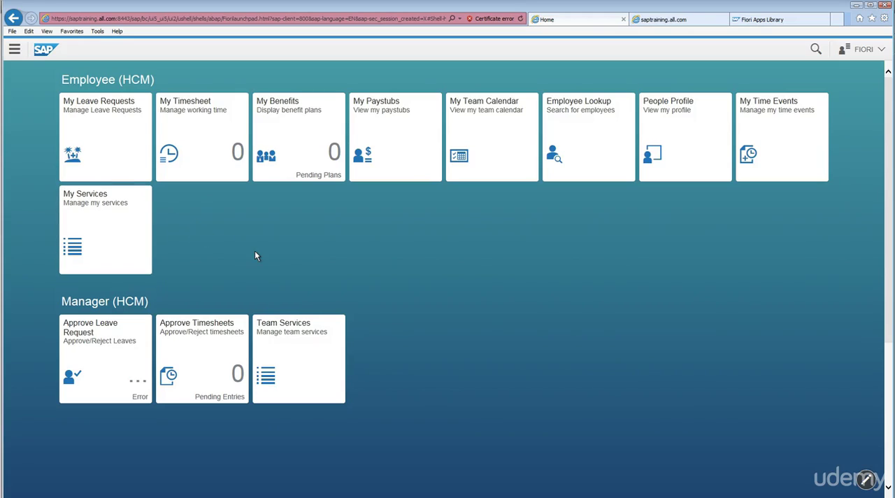
mouse_move(105, 366)
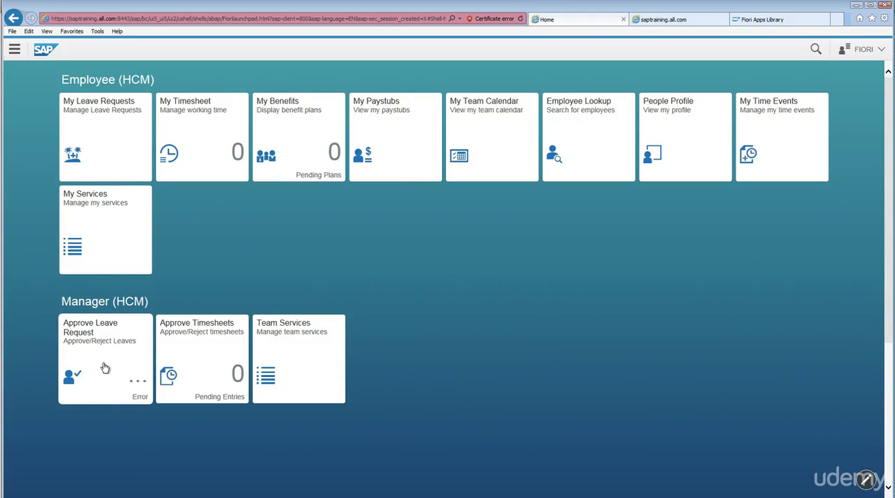
mouse_move(227, 285)
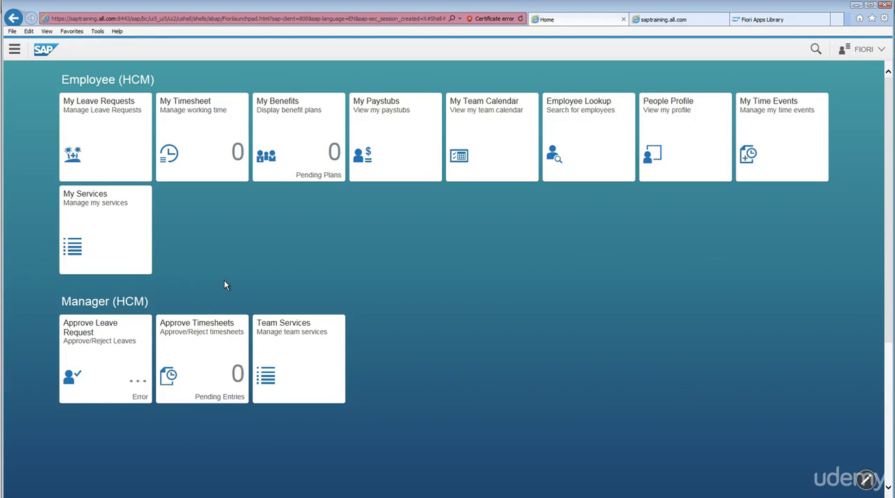
mouse_move(221, 289)
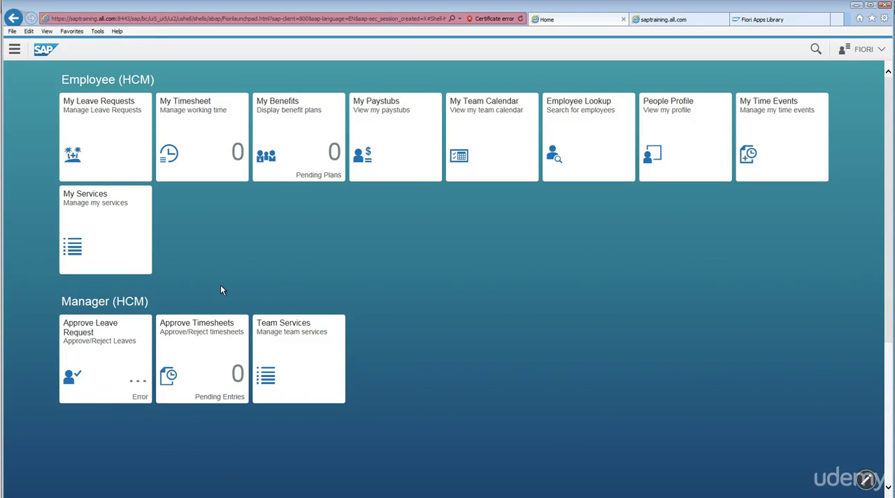
mouse_move(218, 288)
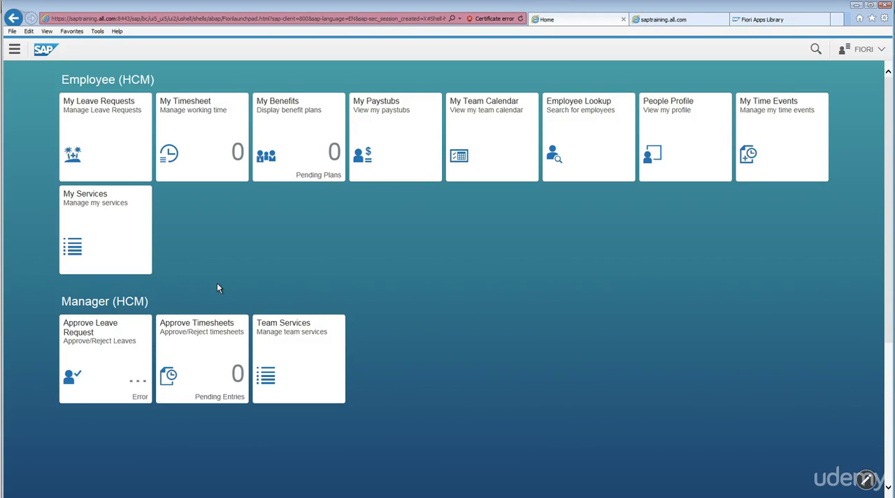
mouse_move(234, 288)
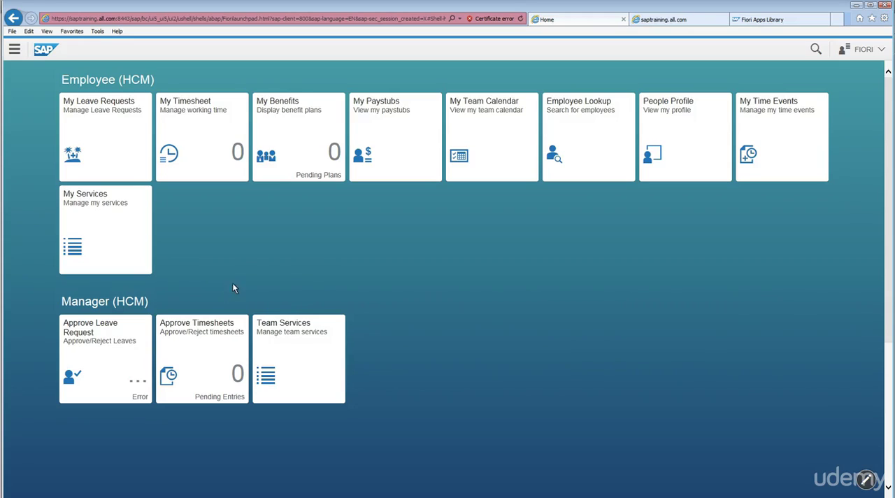
mouse_move(481, 305)
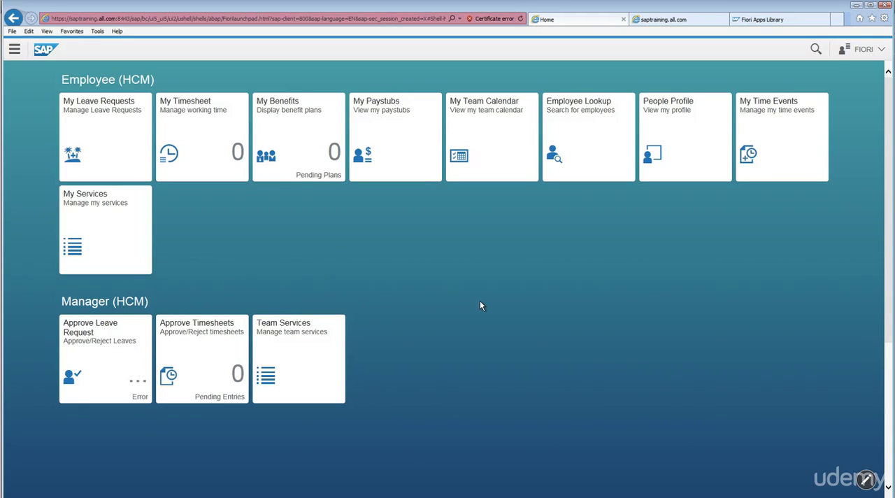
mouse_move(243, 312)
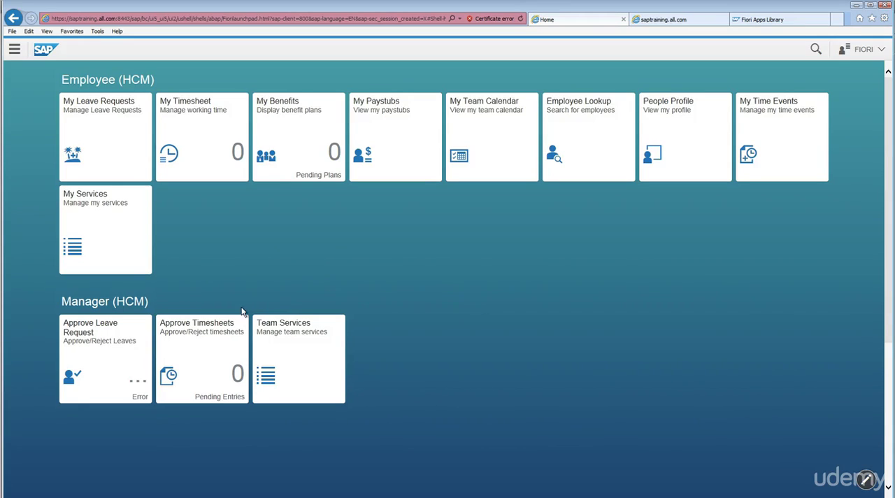
mouse_move(141, 383)
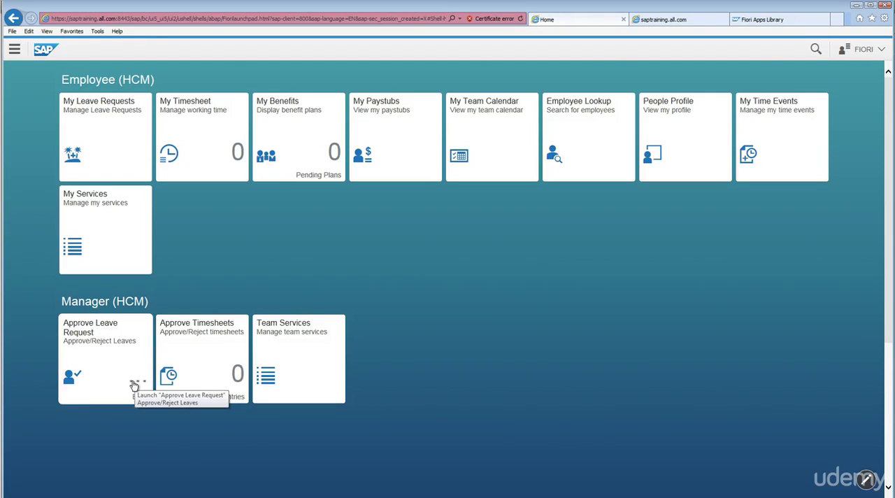
mouse_move(133, 380)
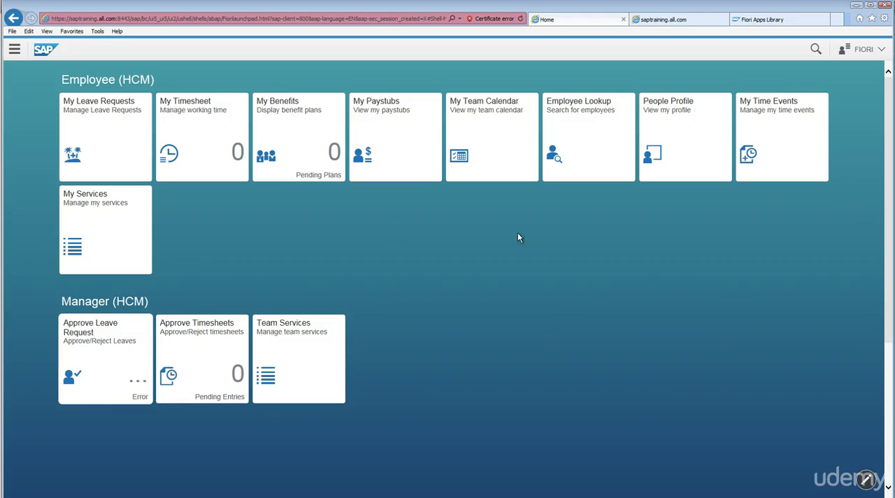
mouse_move(548, 271)
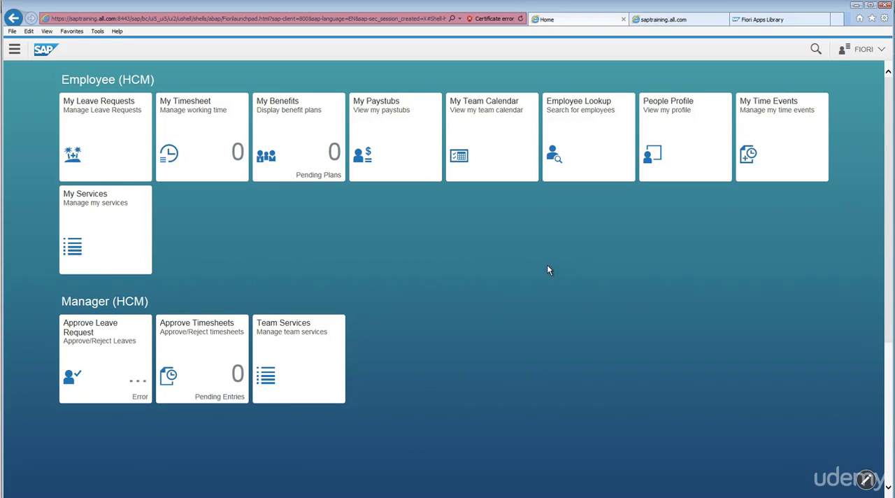
mouse_move(794, 97)
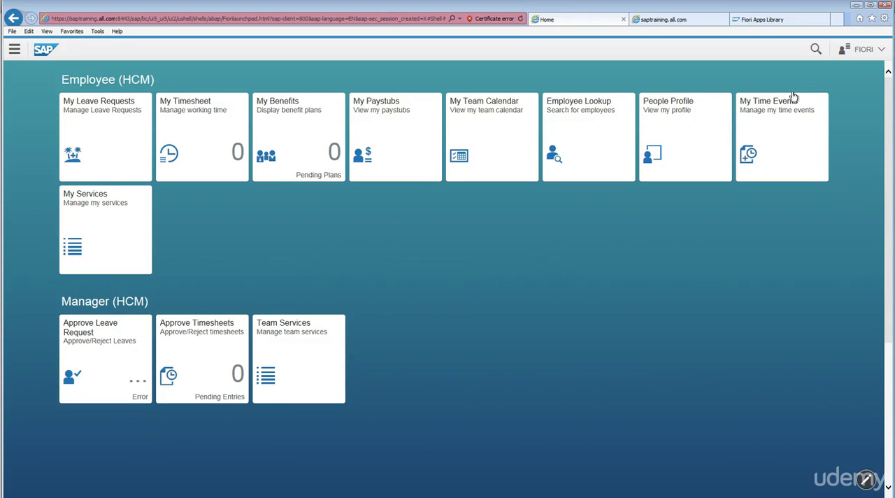
mouse_move(704, 62)
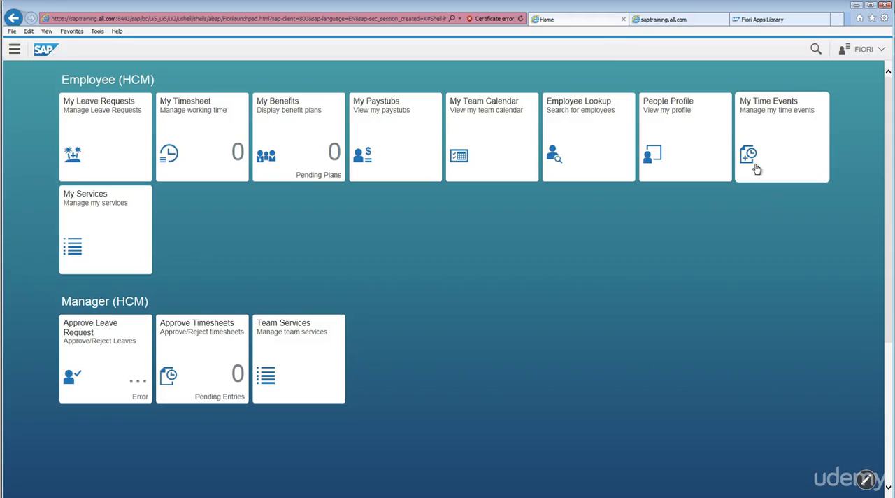
mouse_move(186, 355)
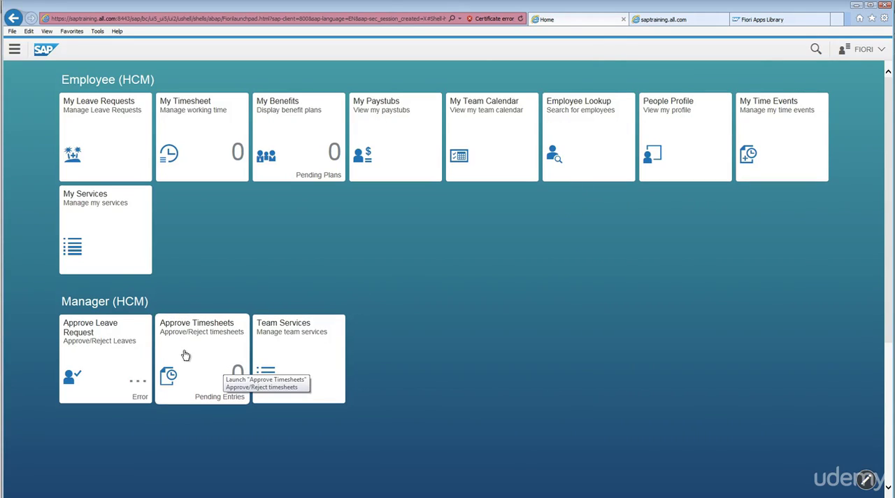
mouse_move(734, 117)
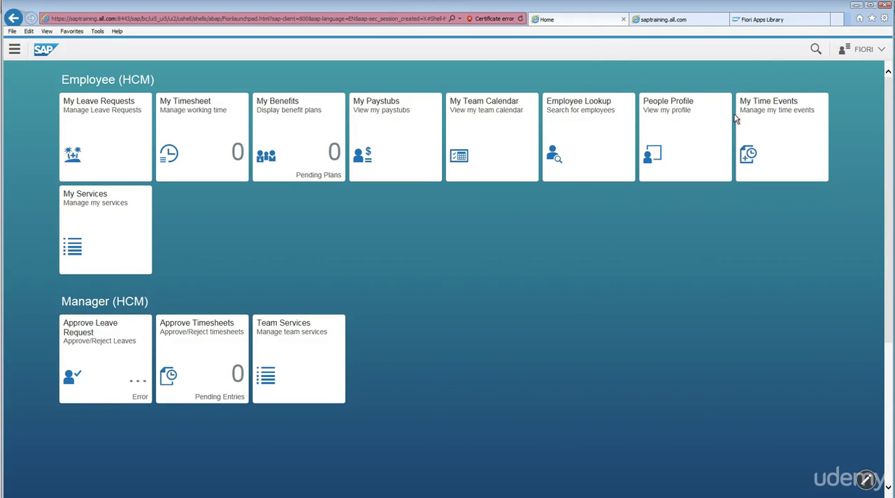
mouse_move(678, 20)
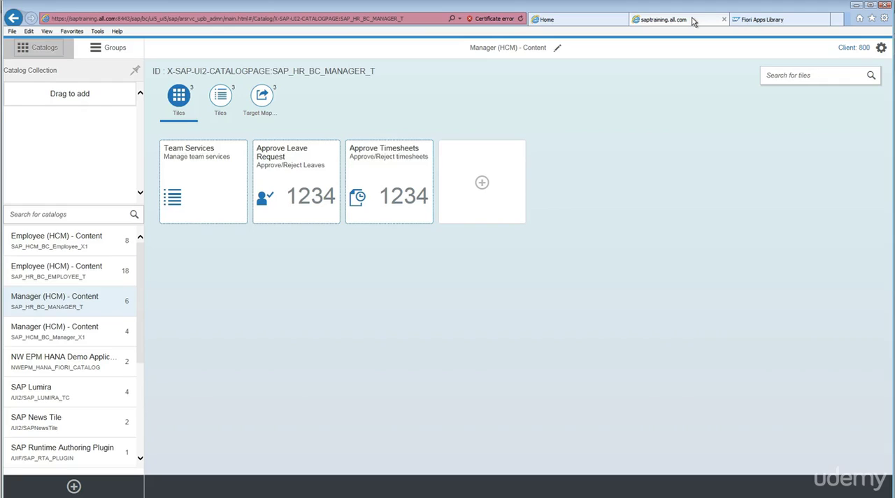
mouse_move(173, 323)
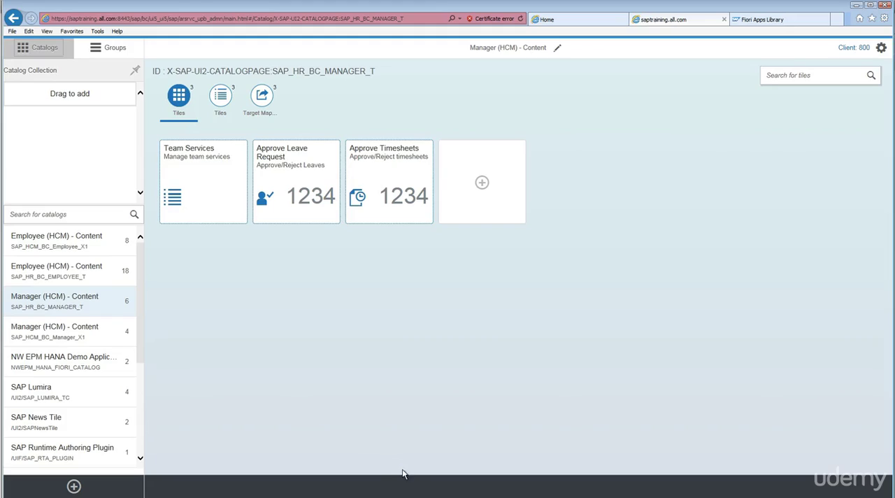
mouse_move(435, 386)
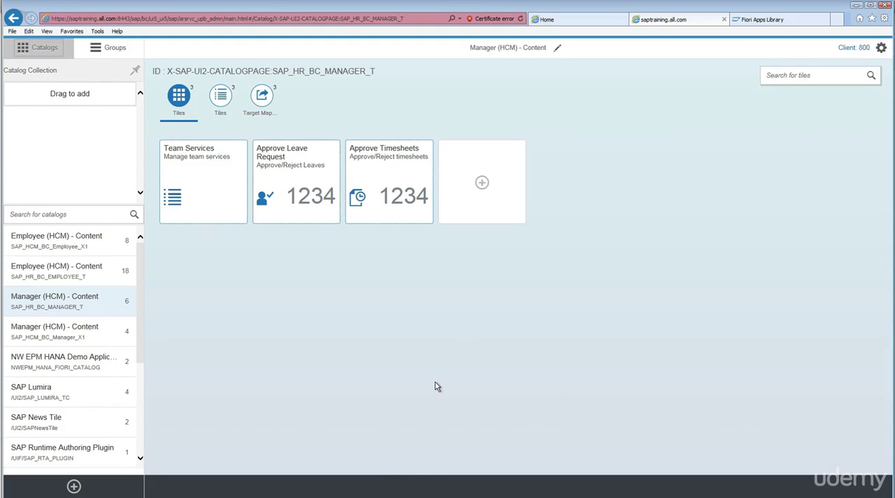
mouse_move(499, 92)
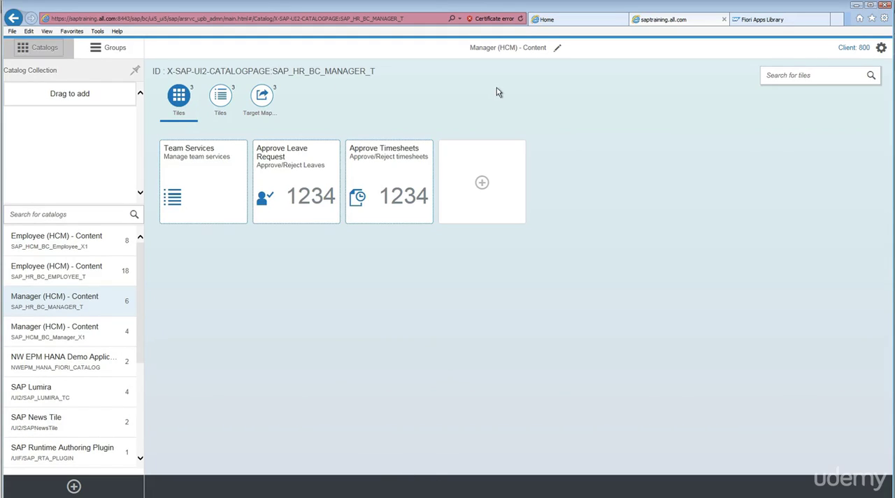
mouse_move(500, 137)
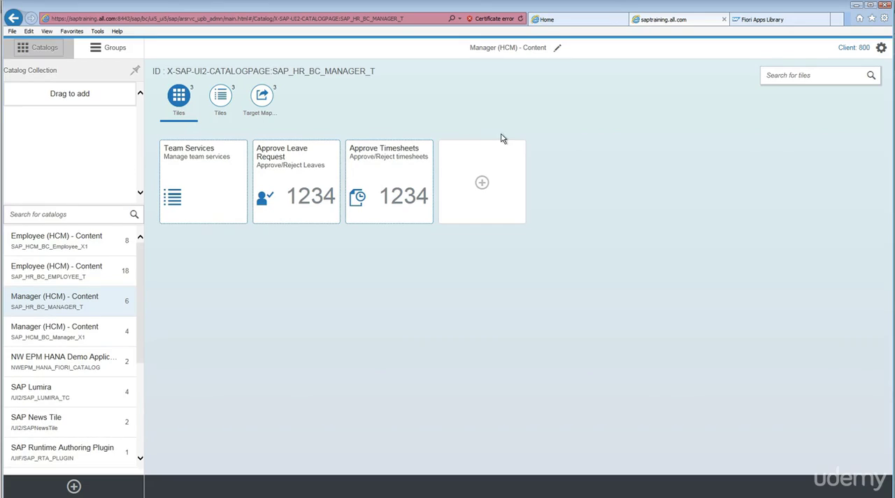
mouse_move(568, 125)
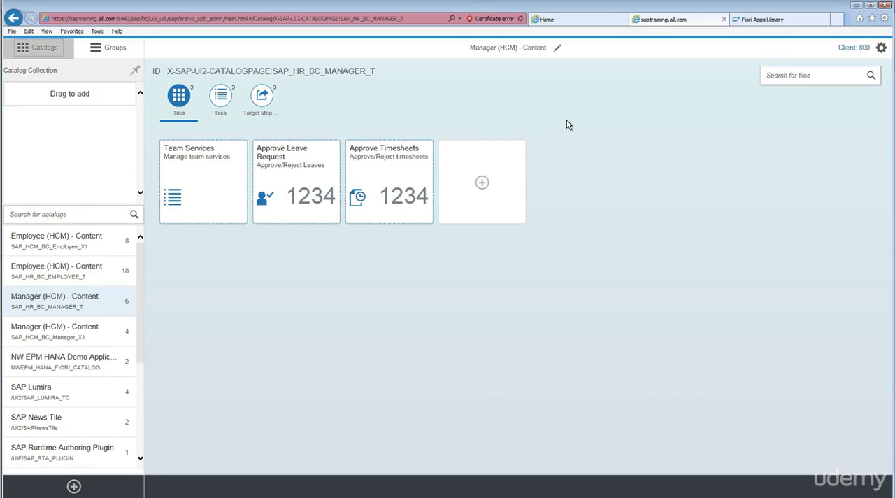
mouse_move(313, 338)
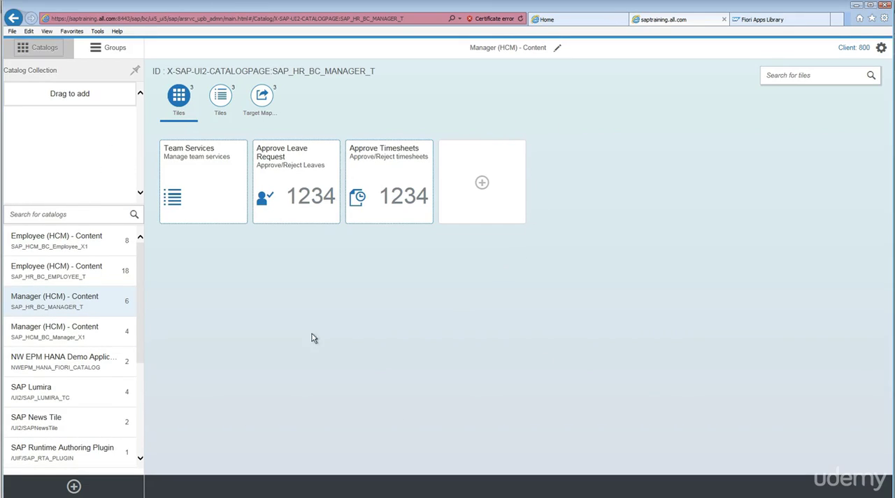
mouse_move(749, 169)
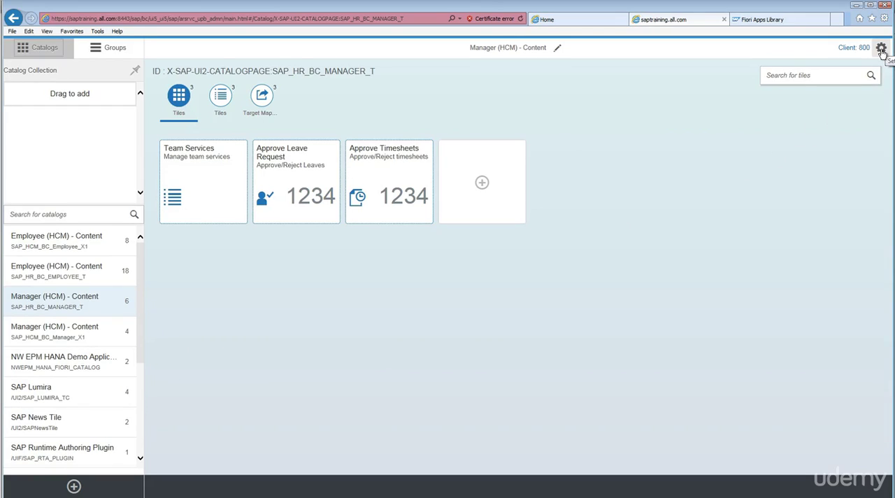
In Assign Transport Request, untick None (Local Object) so a customizing request can be selected
click(881, 47)
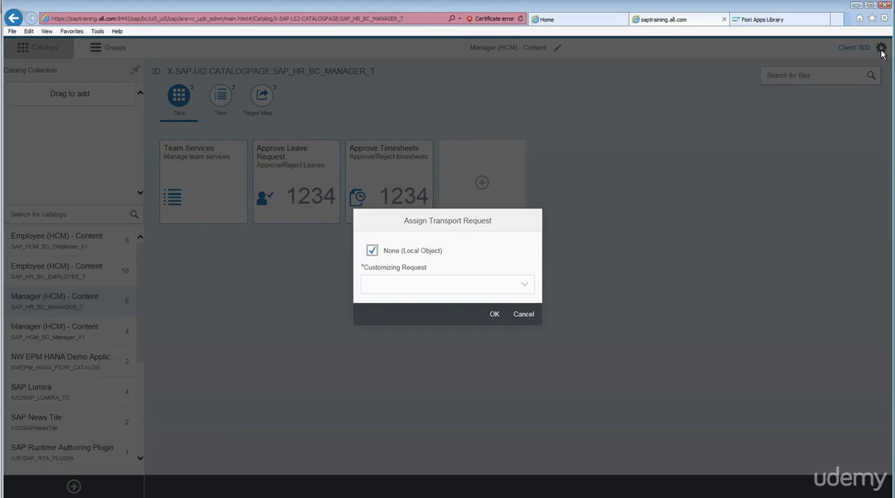
mouse_move(422, 232)
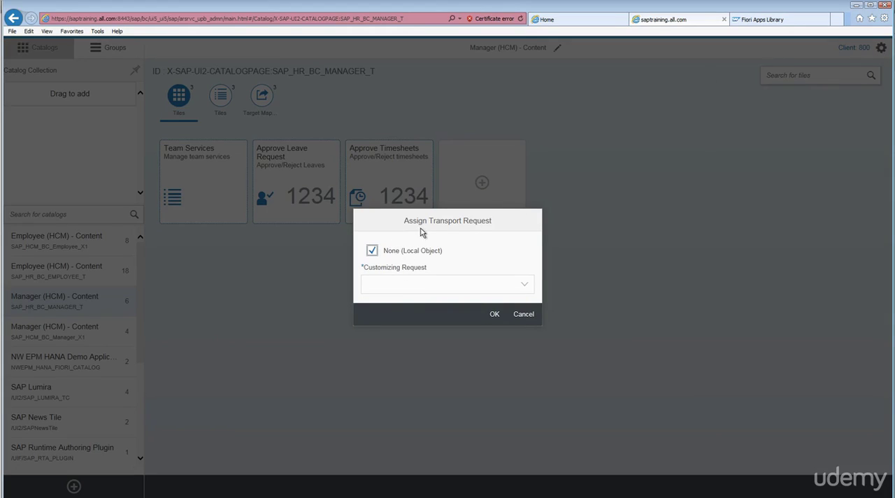
click(372, 250)
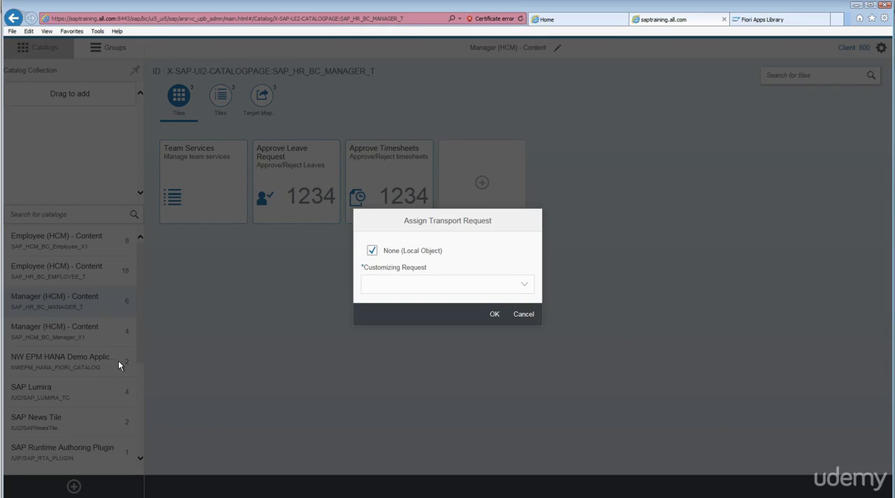
mouse_move(285, 344)
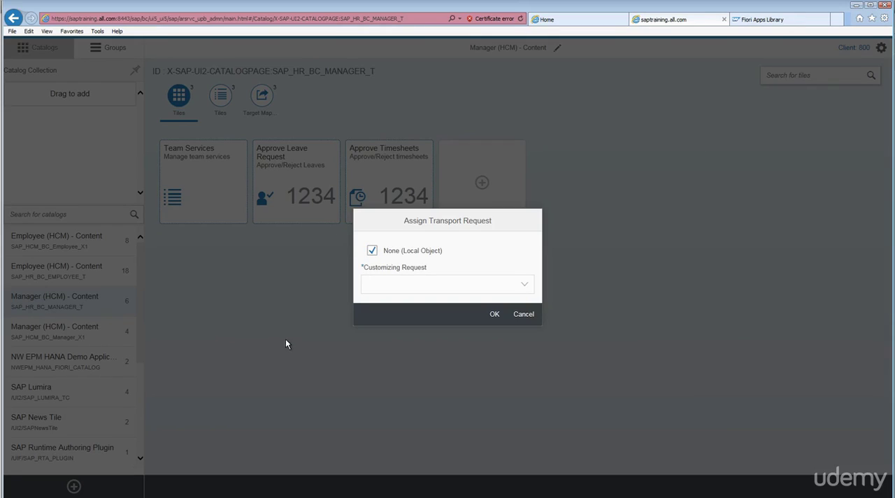
mouse_move(245, 339)
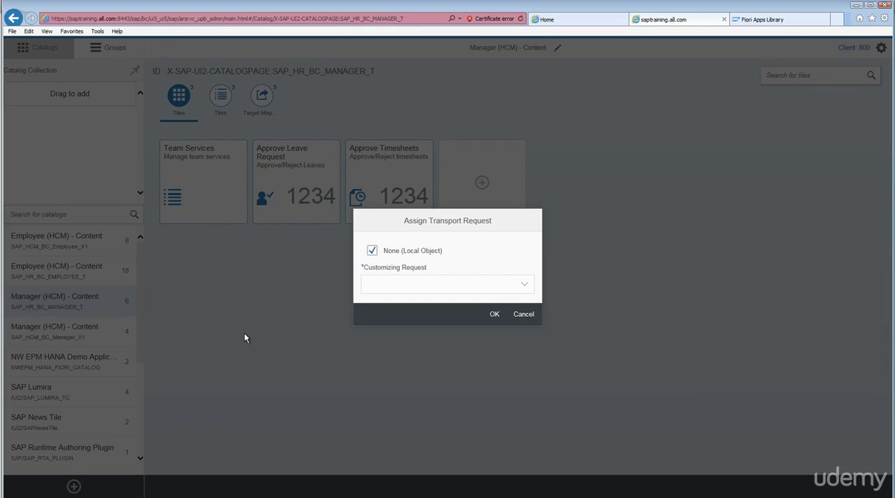
mouse_move(246, 334)
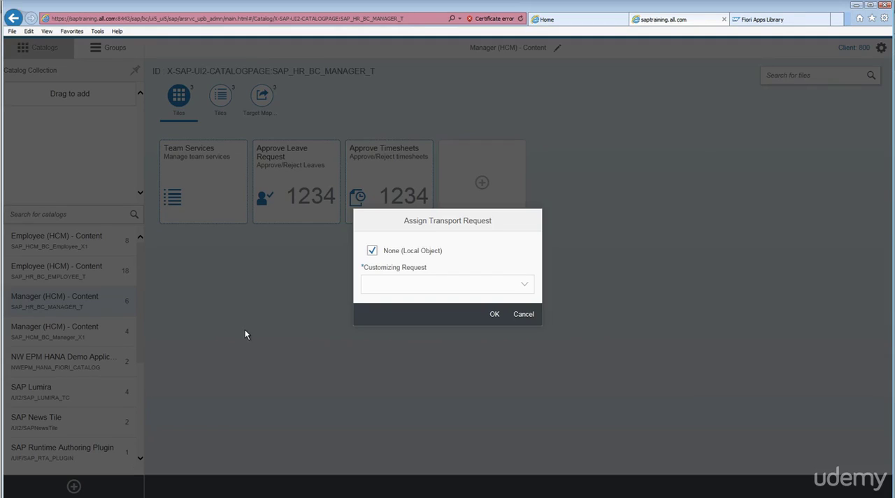
mouse_move(400, 302)
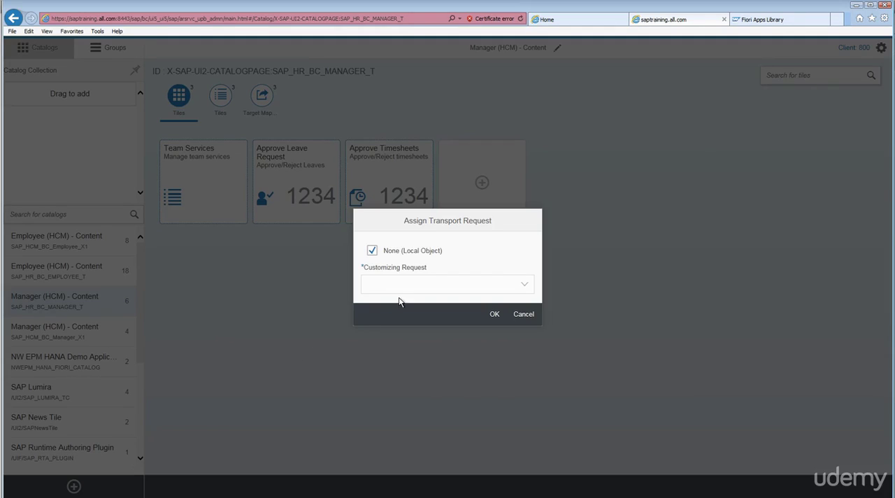
click(371, 250)
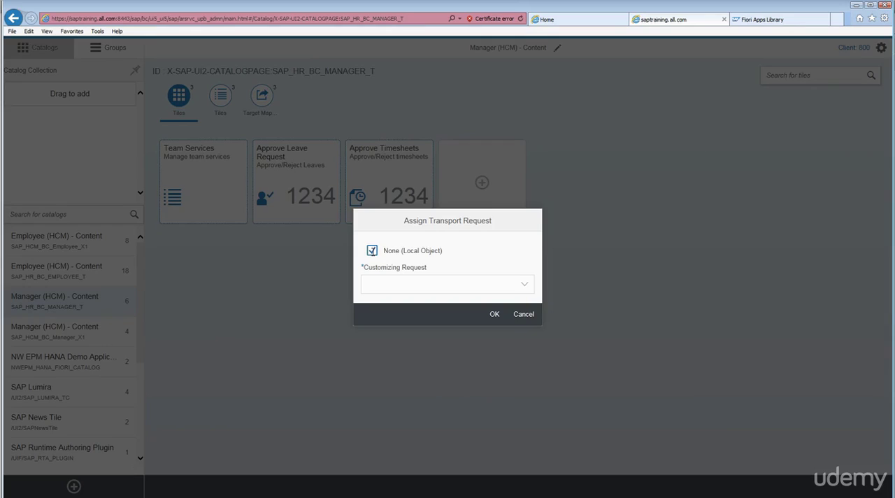
click(372, 250)
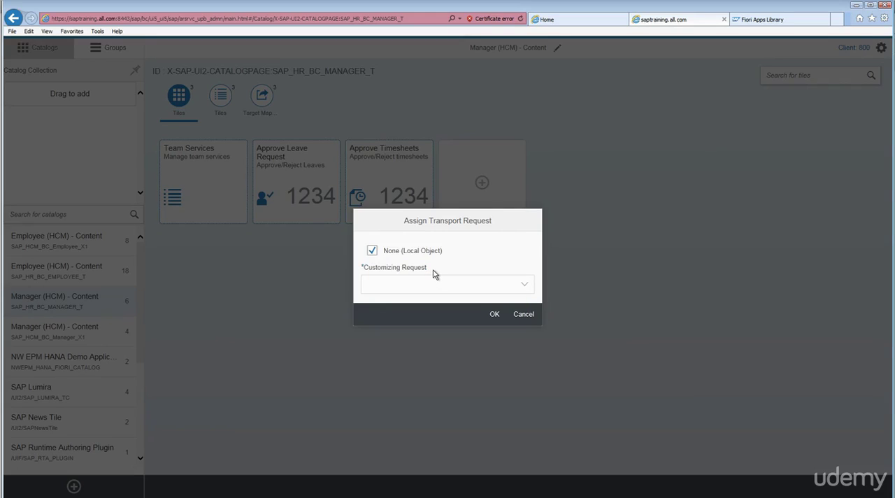
mouse_move(500, 288)
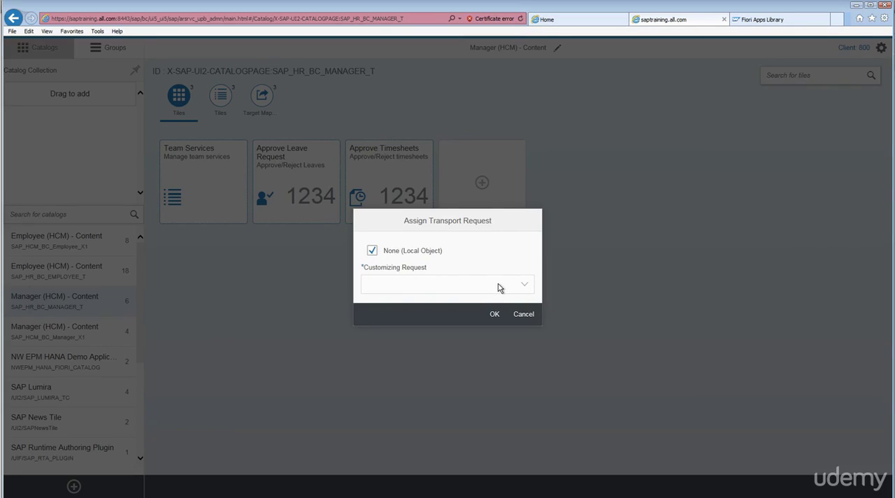
click(372, 250)
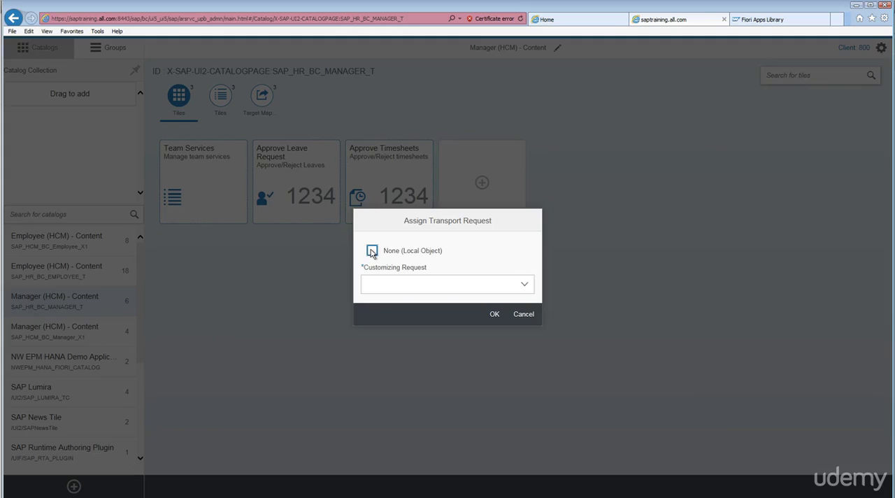
click(372, 250)
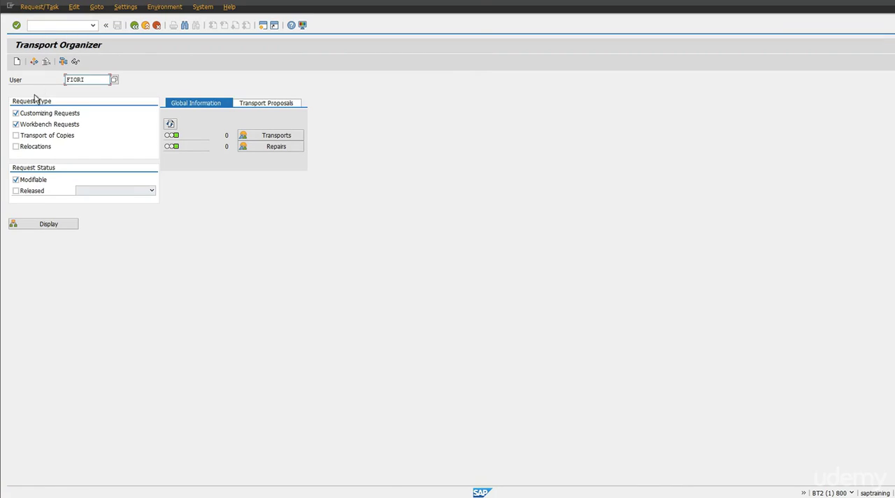
Create a customizing request in SAP GUI described 'Fiori Manager Apps Configuration'
click(17, 62)
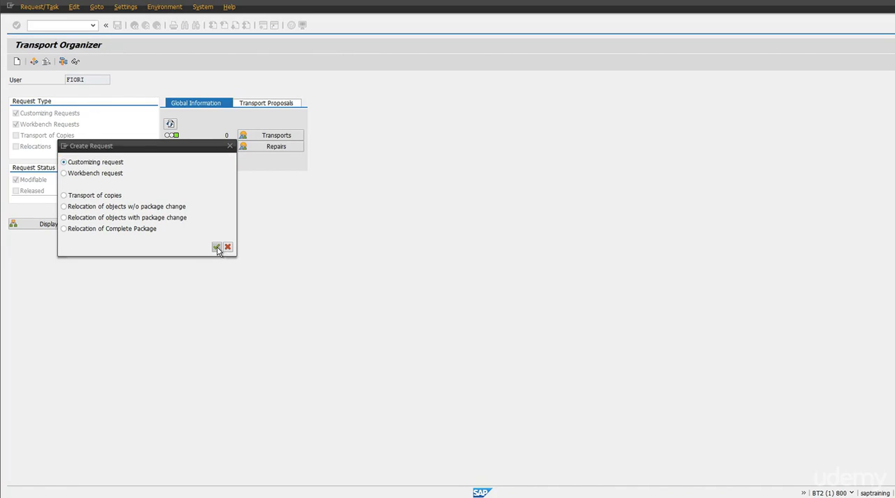
click(216, 246)
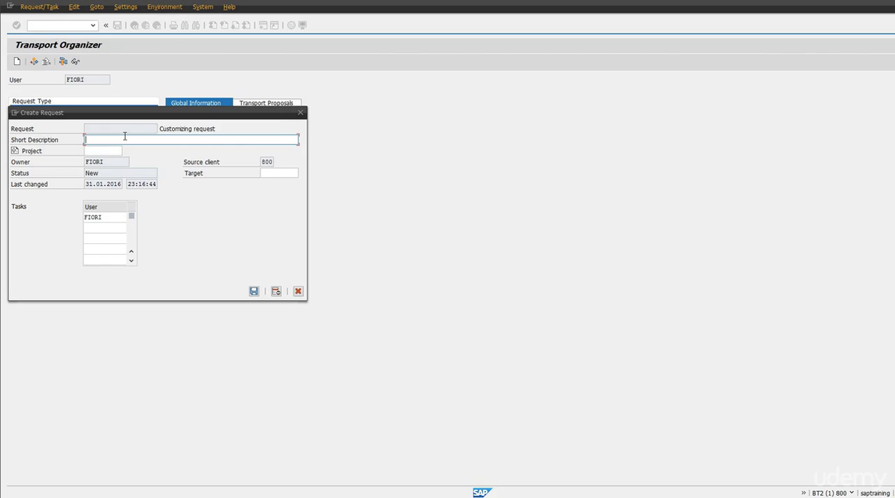
text(FI)
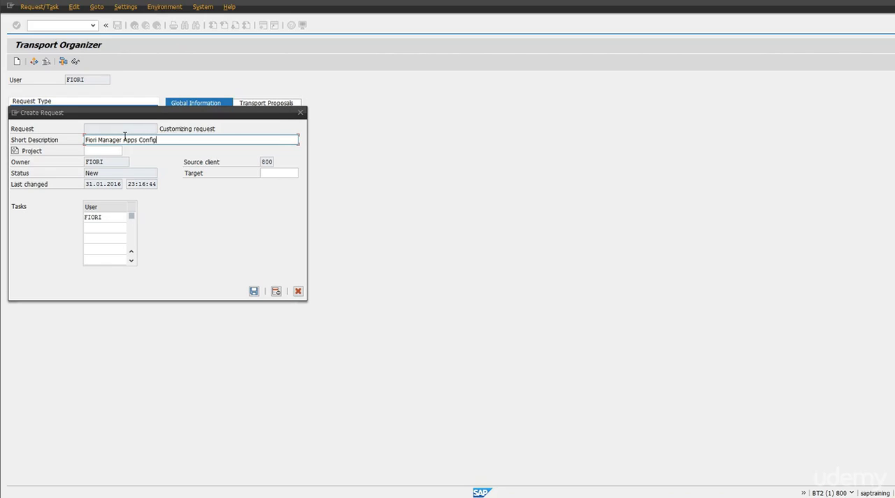
text(uration)
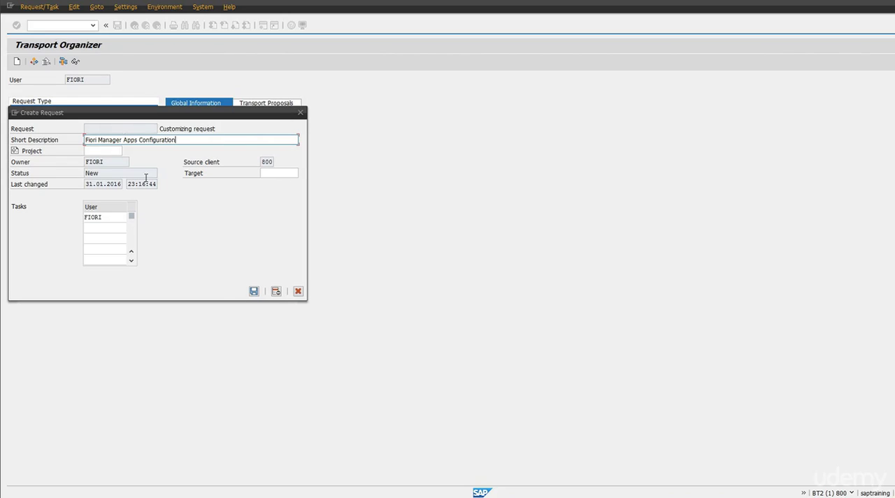
click(253, 291)
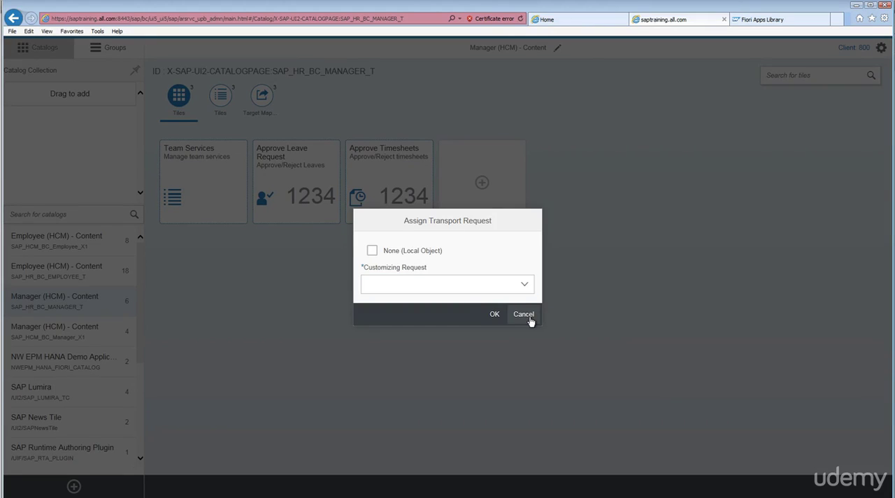
Reassign the catalog to customizing request BT2K900027 'Fiori Manager Apps Configuration' and confirm
click(523, 313)
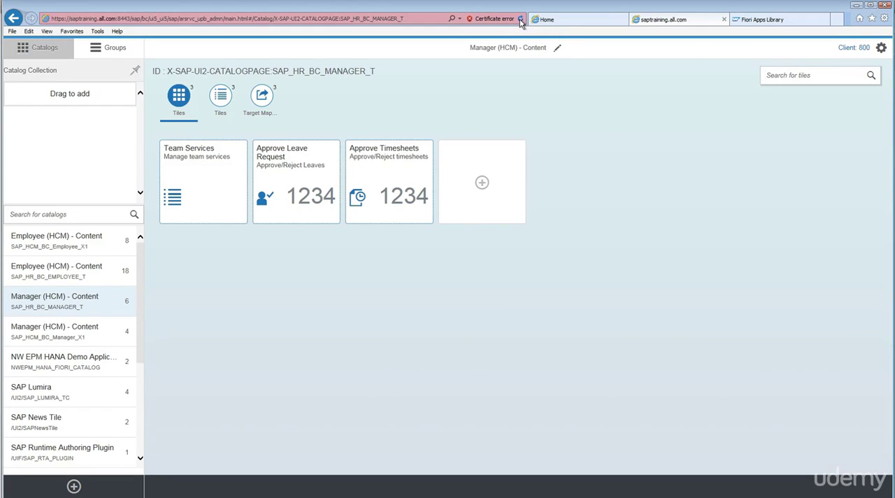
click(520, 19)
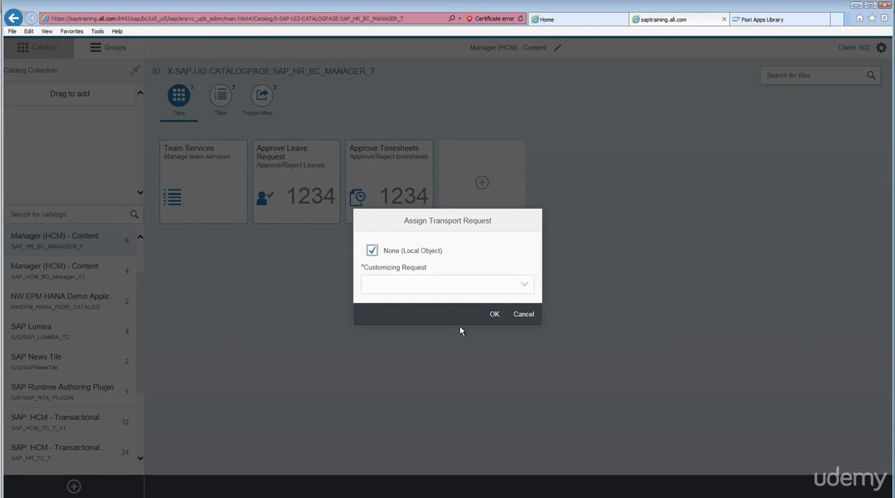
click(372, 250)
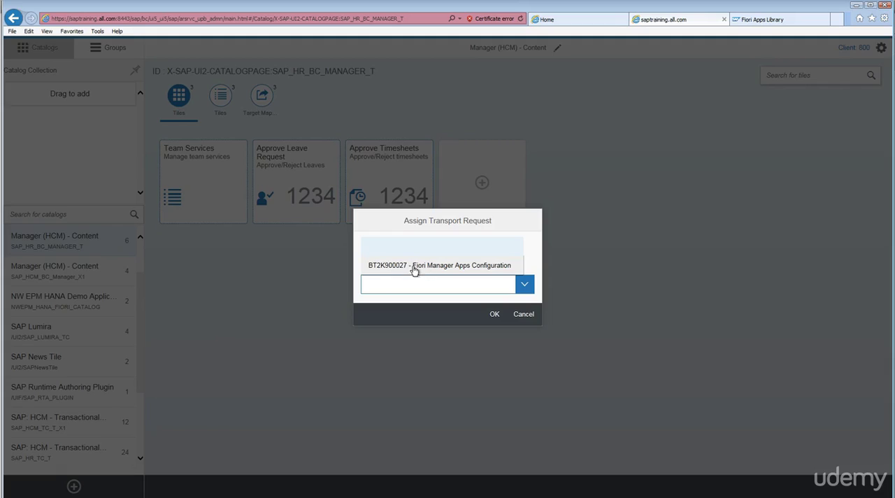
mouse_move(447, 270)
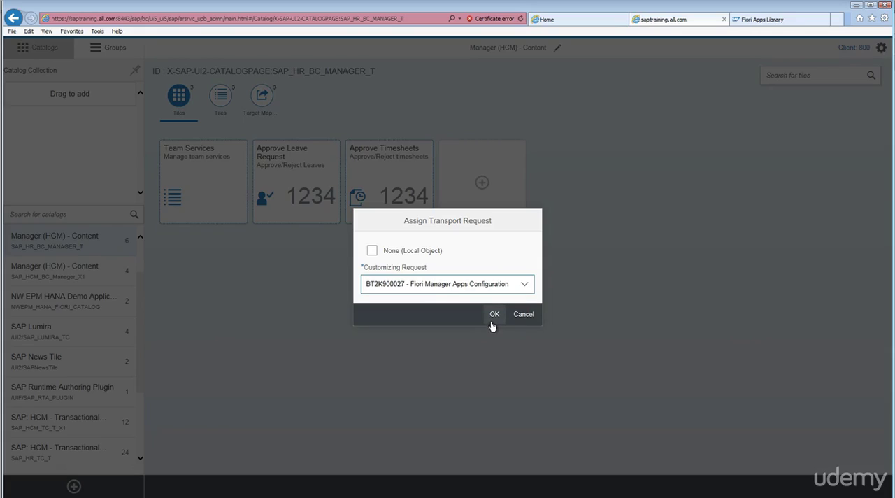
mouse_move(492, 324)
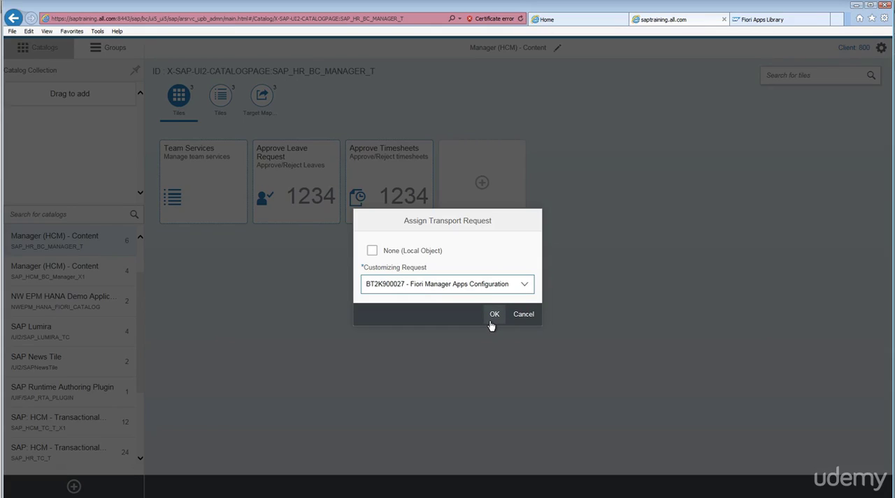
mouse_move(490, 324)
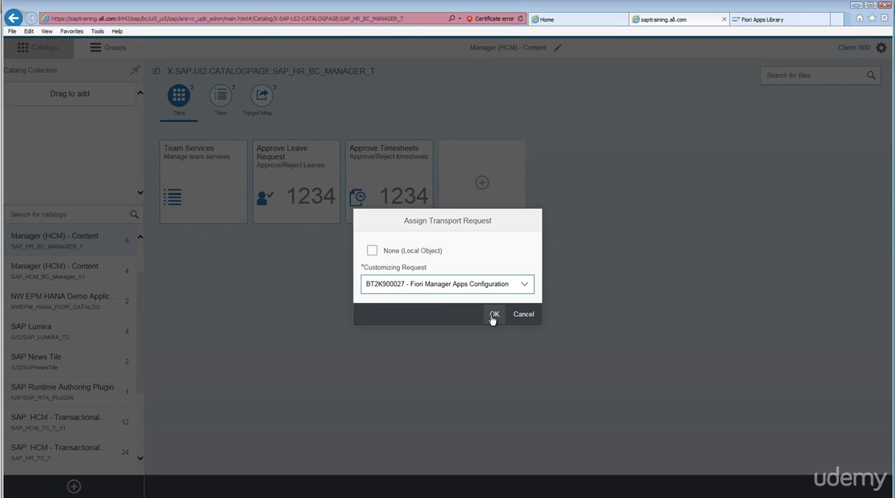
click(494, 313)
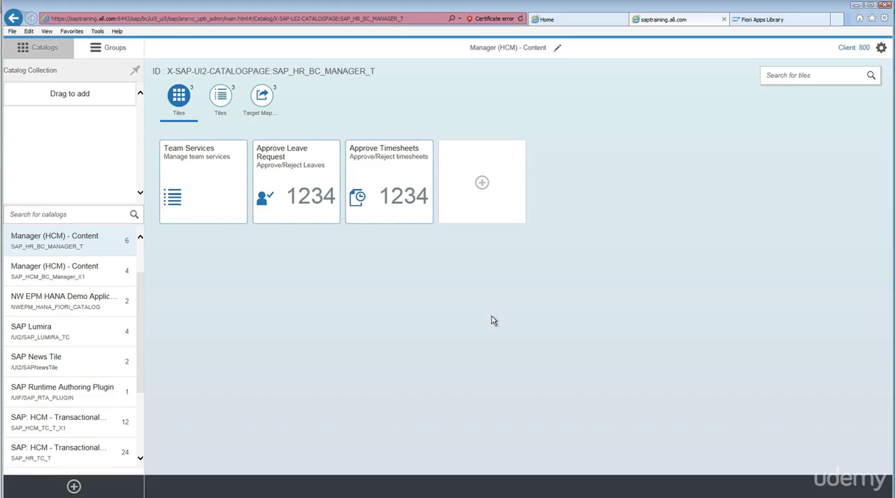
mouse_move(490, 328)
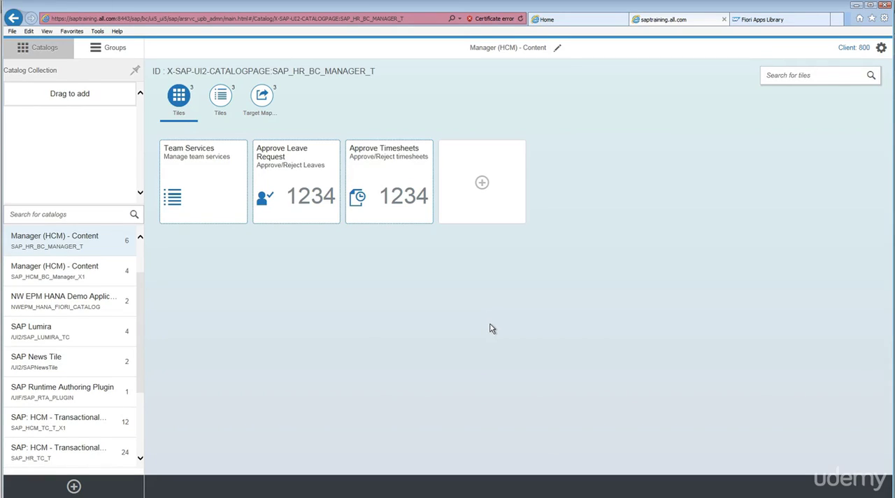
mouse_move(490, 324)
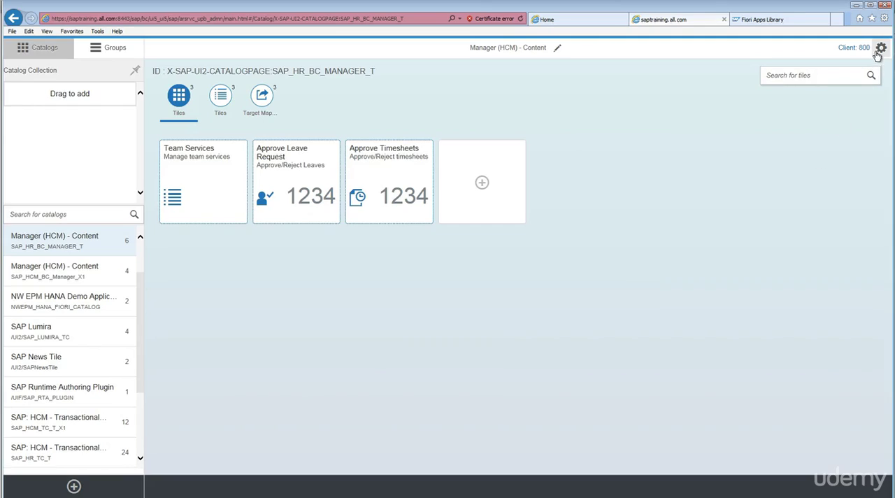
click(881, 47)
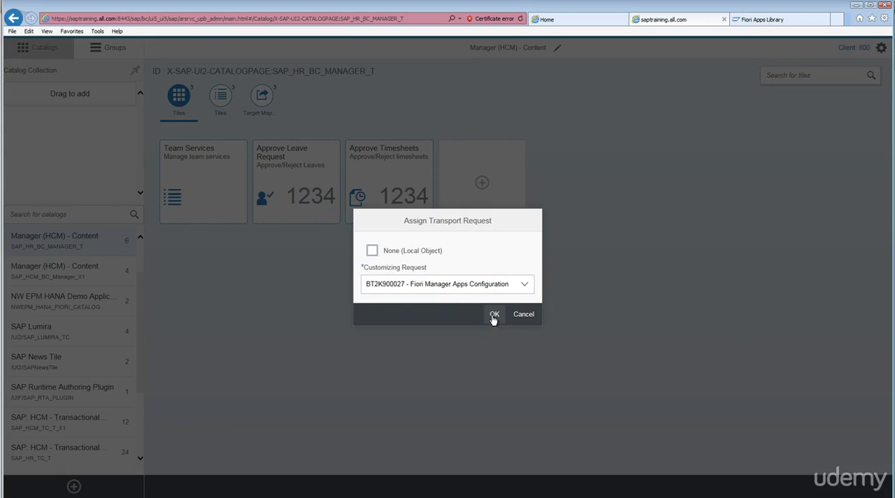
click(495, 314)
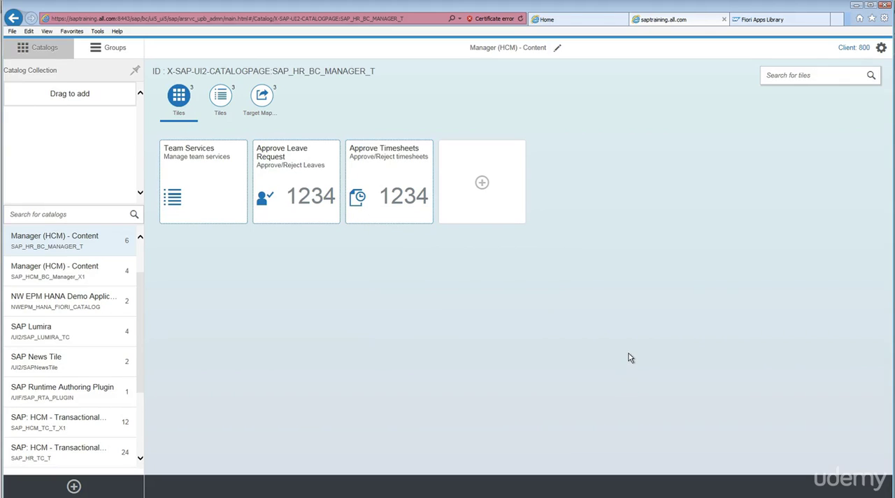
mouse_move(135, 350)
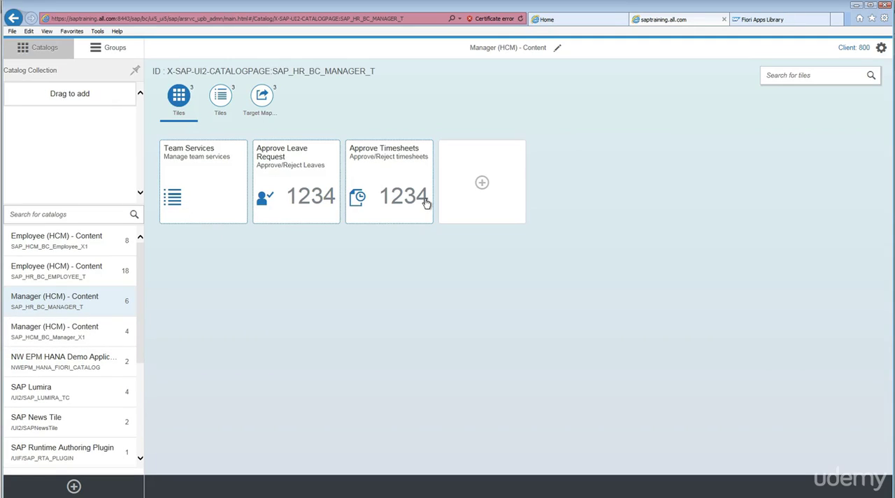
mouse_move(238, 285)
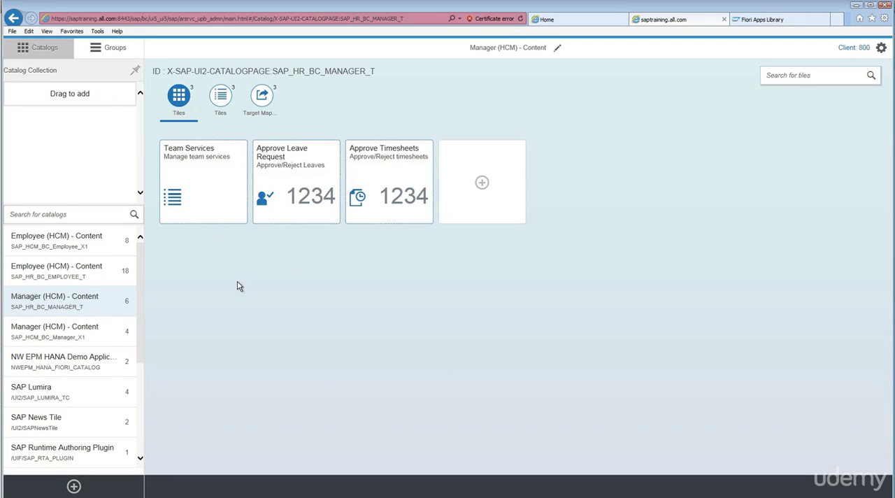
mouse_move(290, 288)
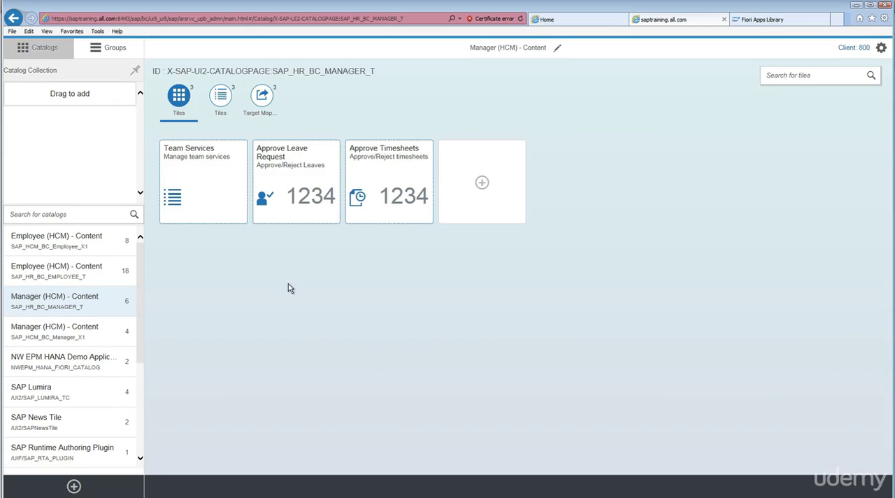
mouse_move(252, 276)
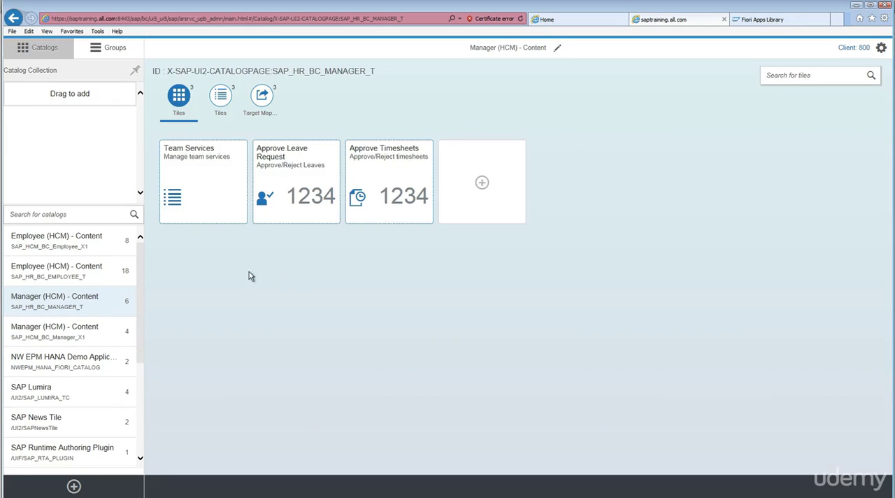
mouse_move(399, 256)
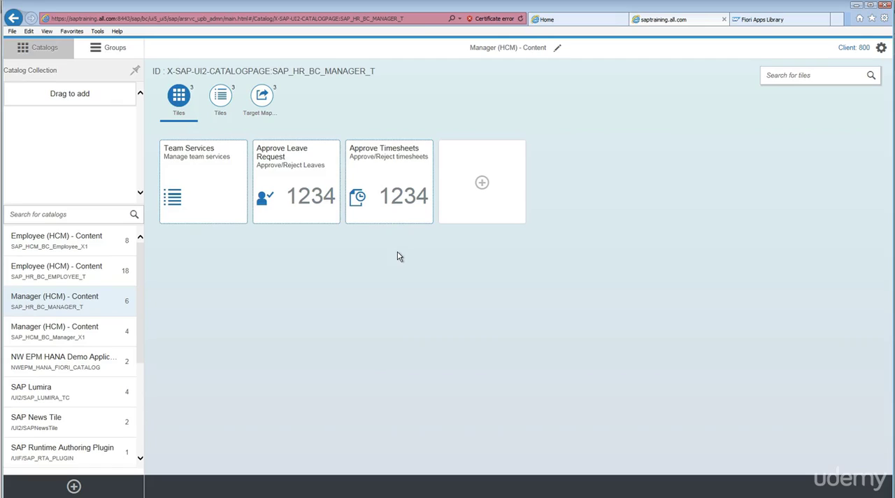
mouse_move(314, 250)
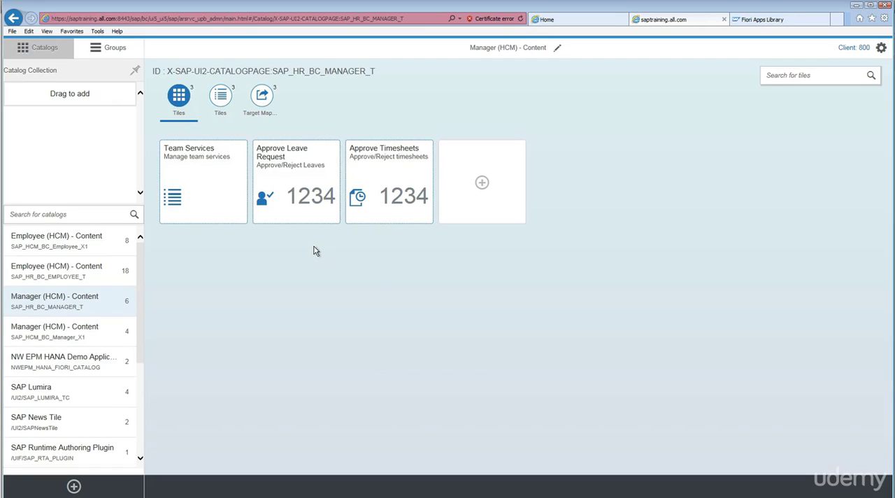
mouse_move(313, 254)
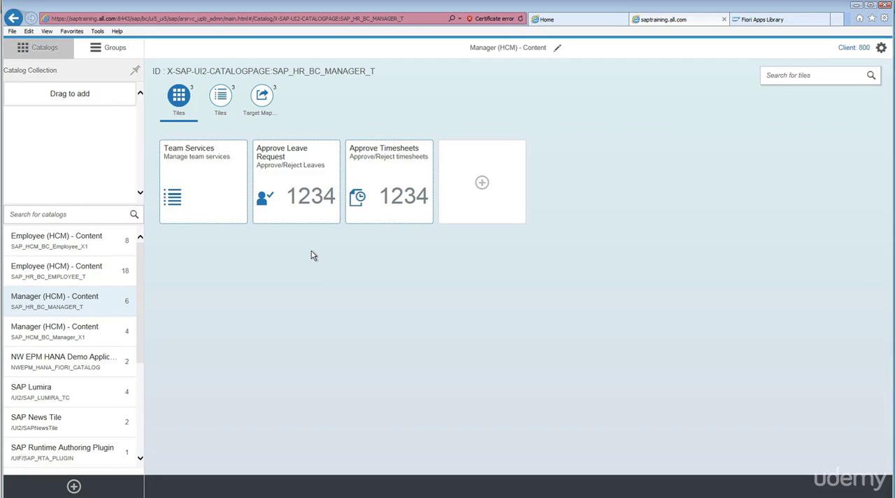
mouse_move(296, 223)
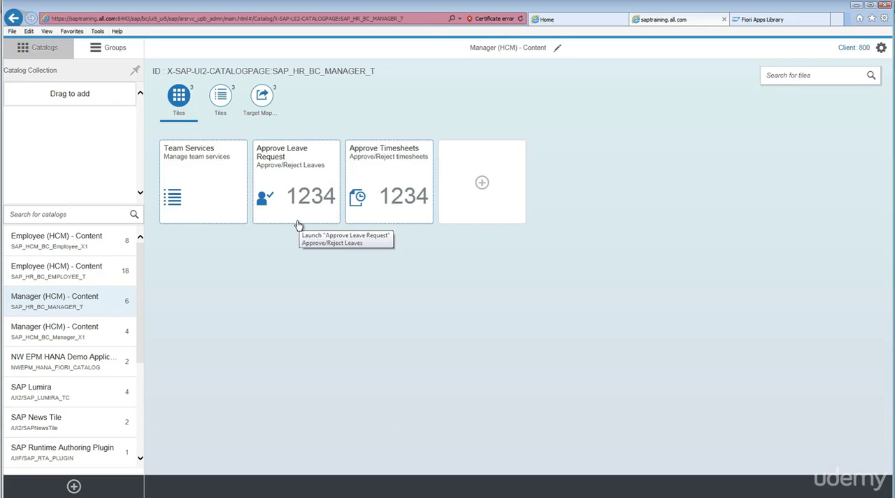
mouse_move(290, 214)
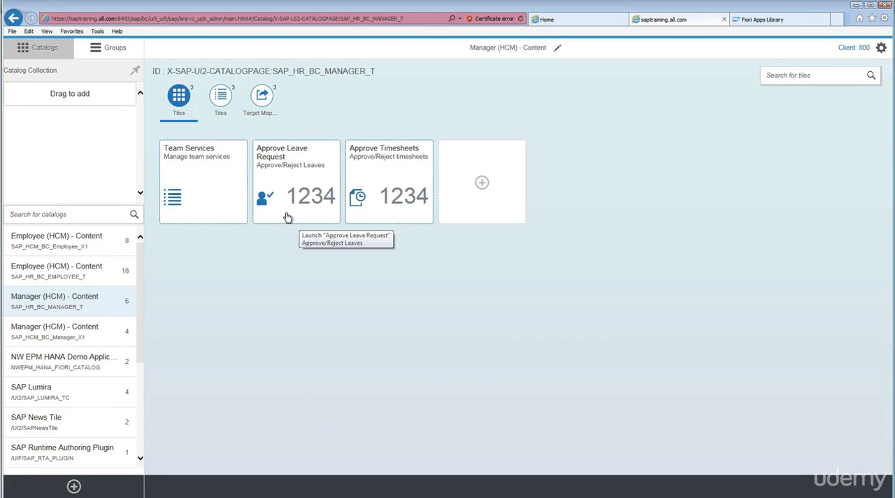
mouse_move(414, 196)
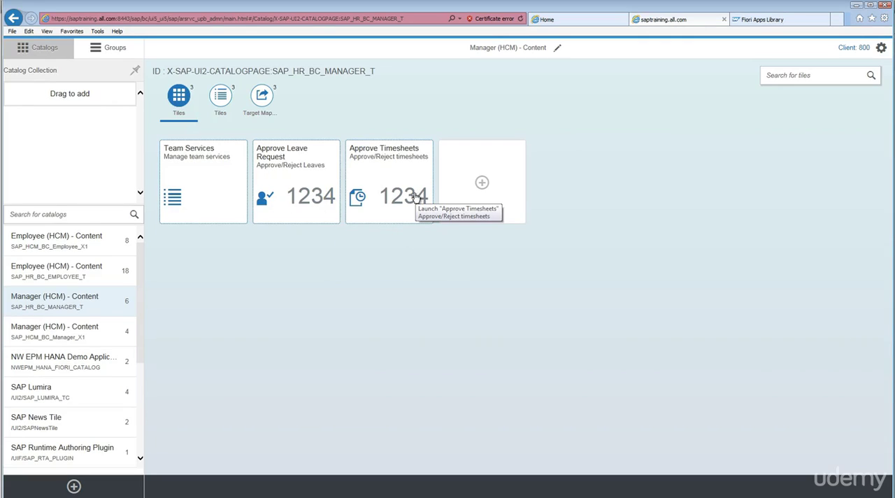
mouse_move(193, 176)
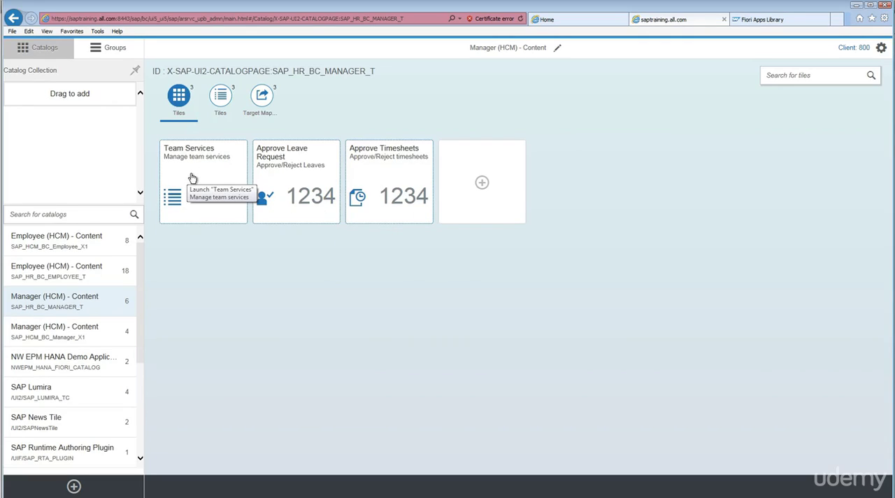
mouse_move(293, 251)
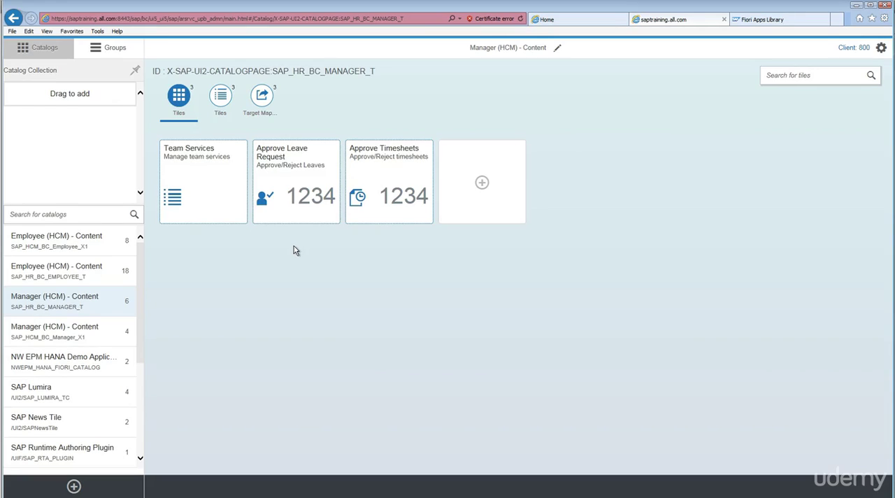
mouse_move(296, 182)
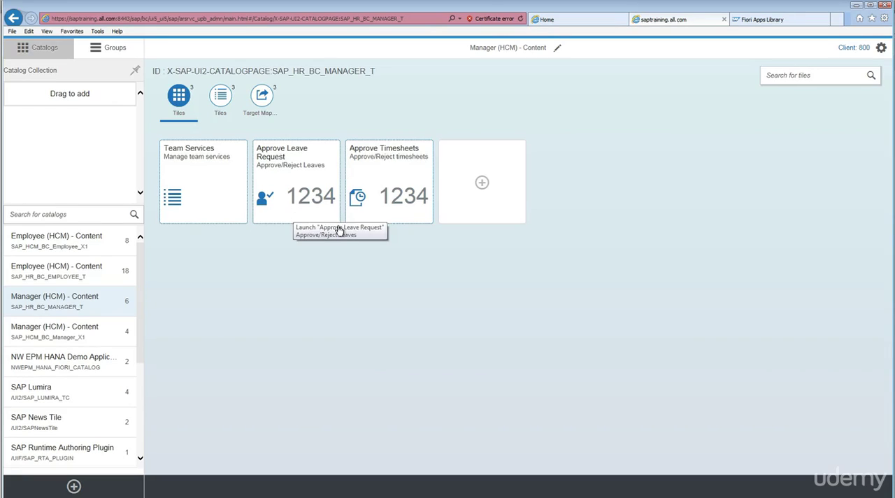
mouse_move(355, 271)
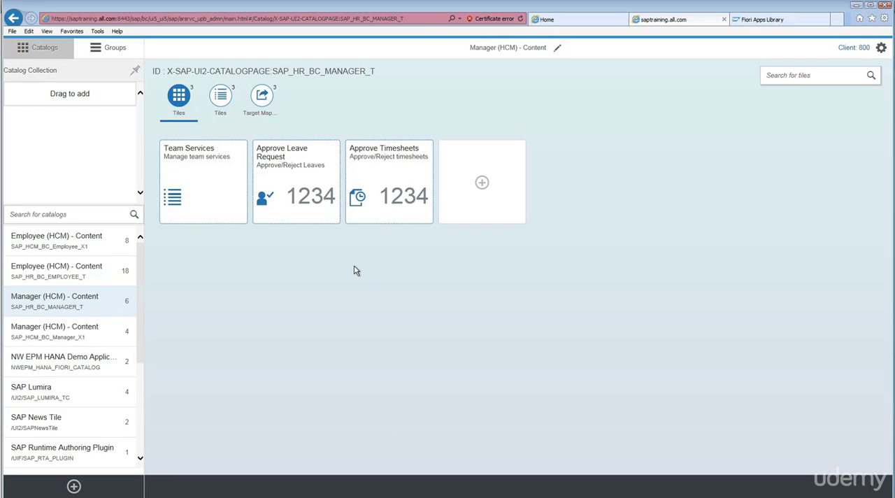
mouse_move(166, 338)
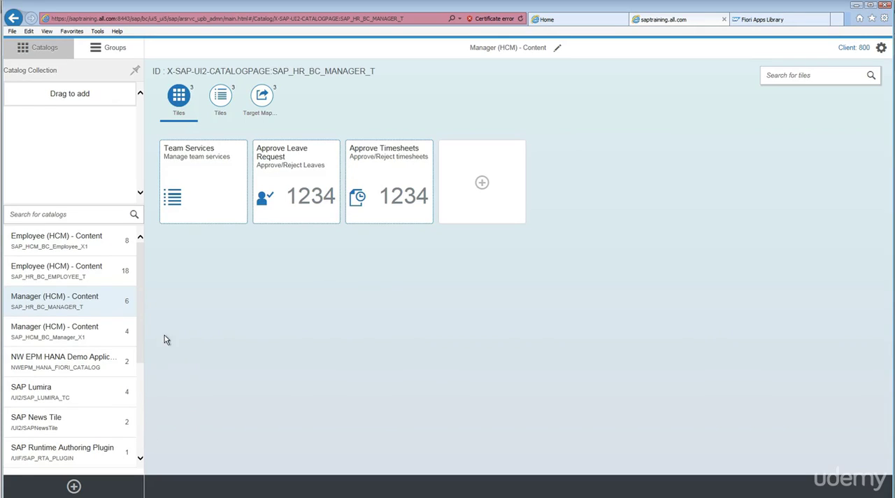
mouse_move(165, 336)
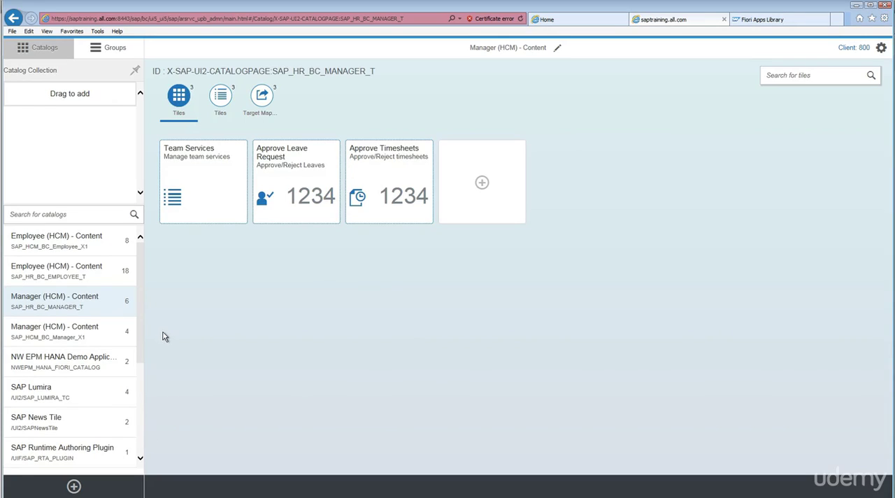